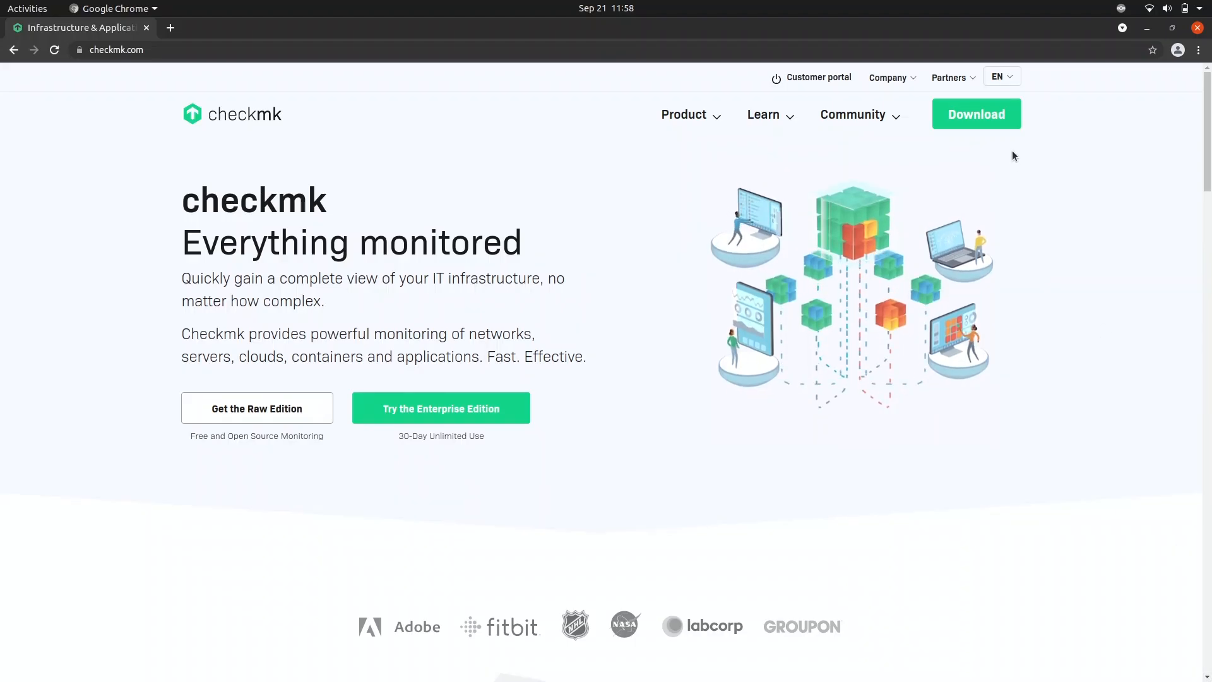
pyautogui.moveTo(977, 114)
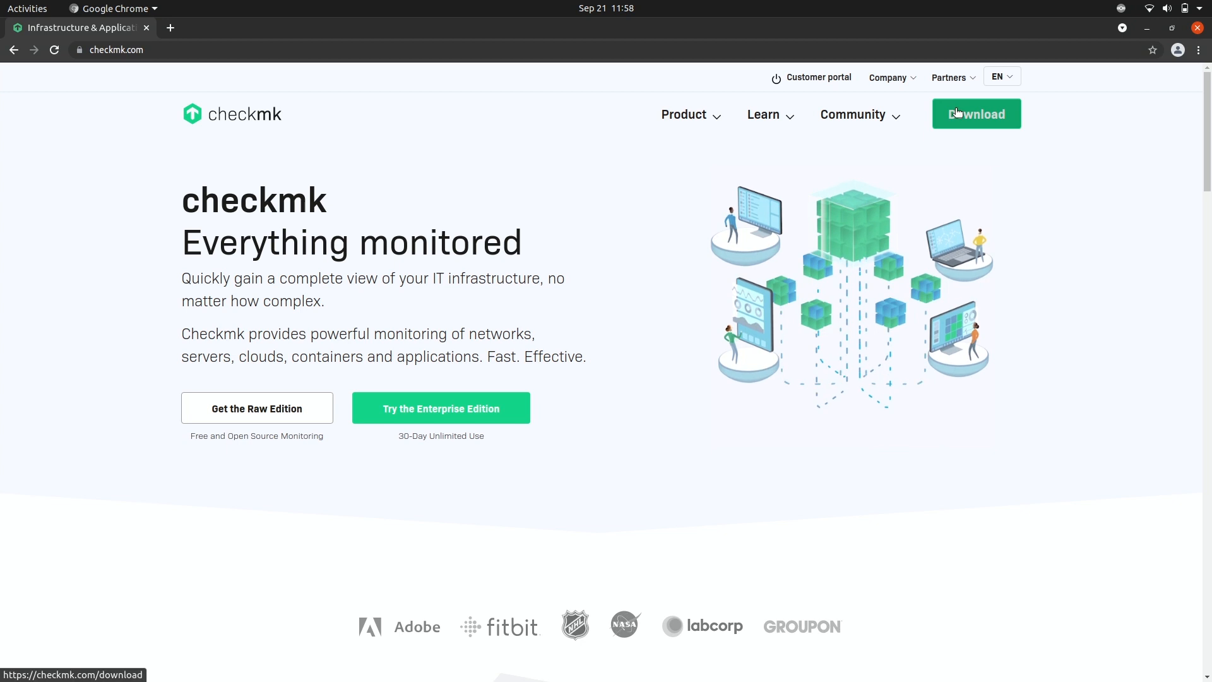
# Go to the Checkmk download page from the checkmk.com navigation bar
pyautogui.click(977, 114)
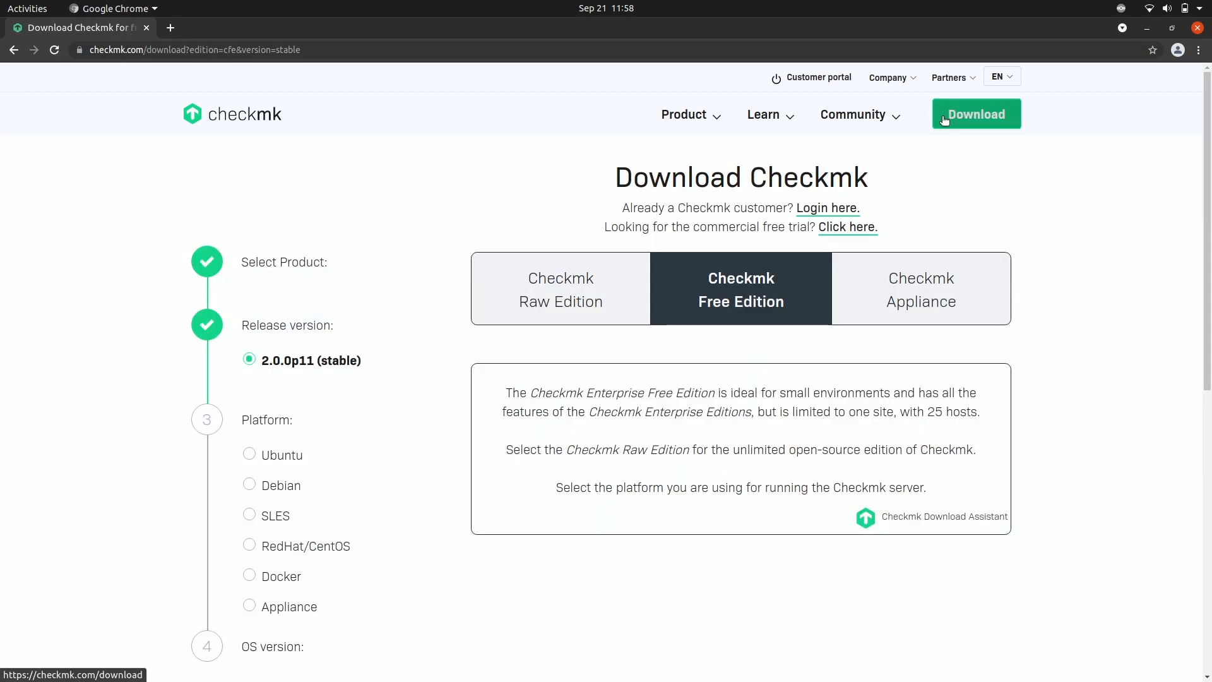
pyautogui.moveTo(663, 220)
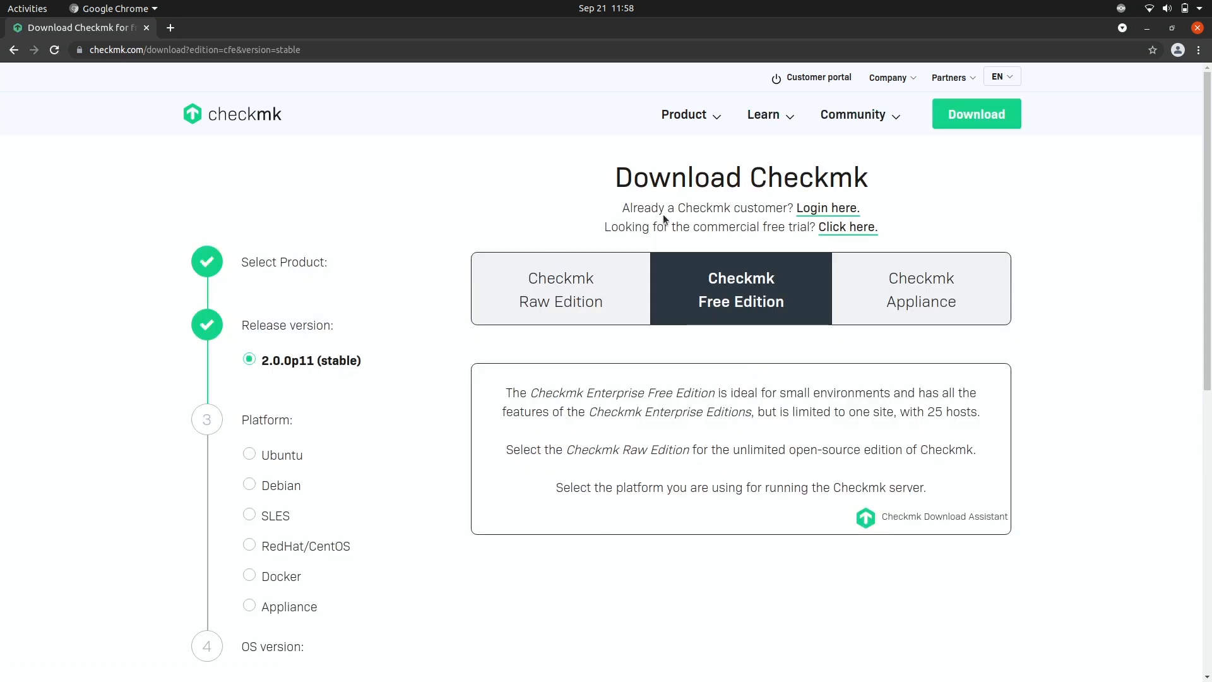
pyautogui.moveTo(777, 266)
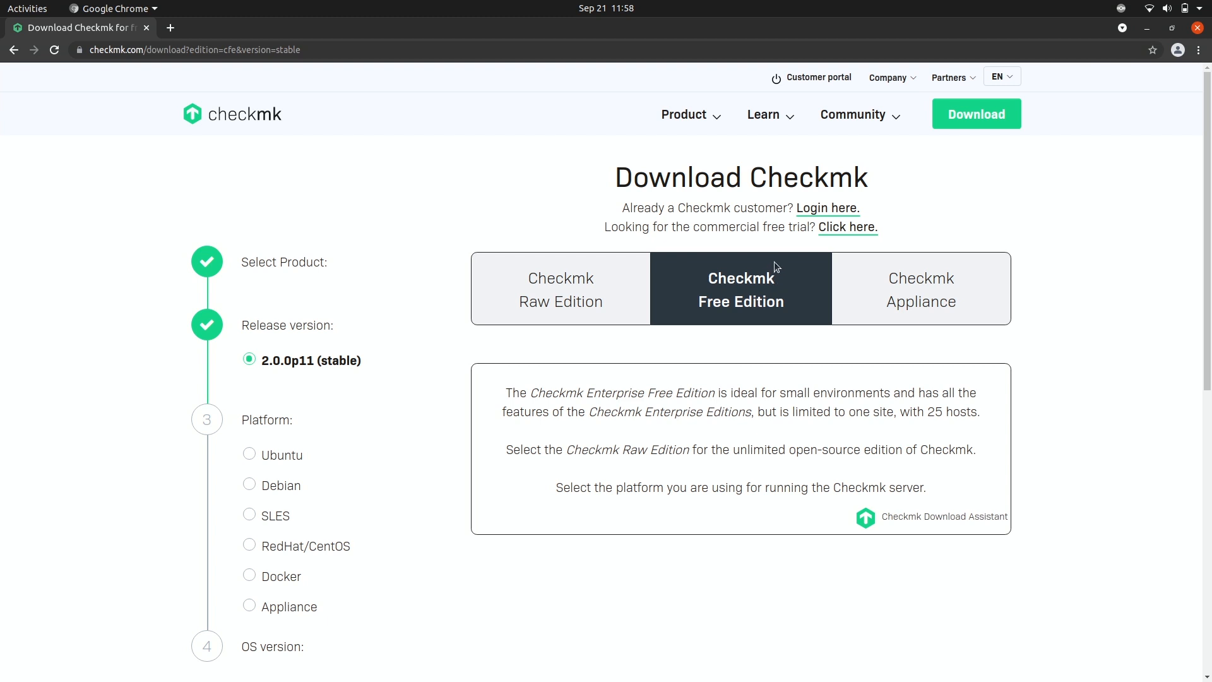
pyautogui.moveTo(705, 248)
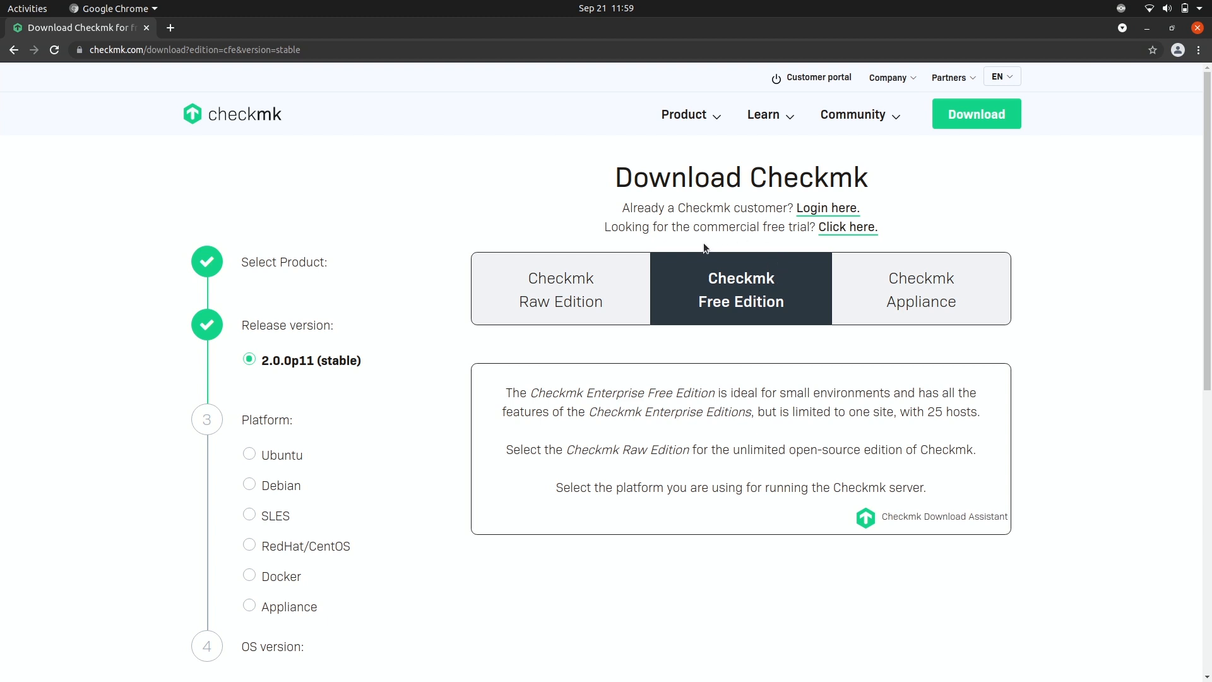
pyautogui.moveTo(798, 350)
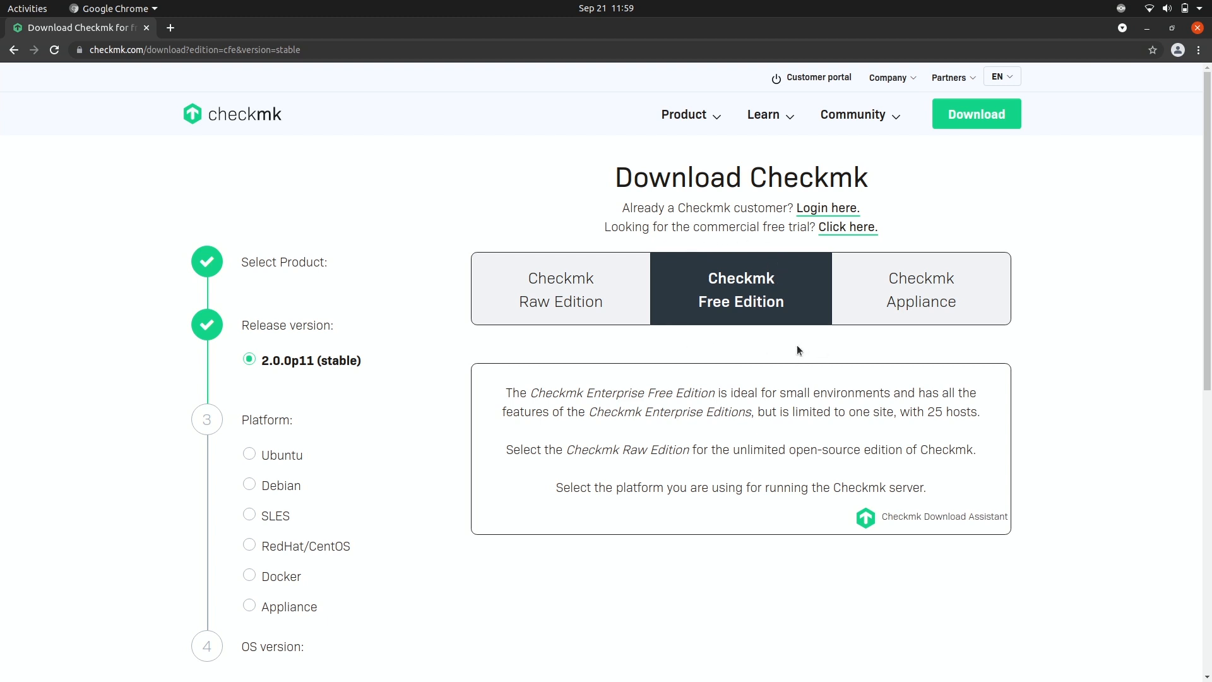
# Choose Ubuntu 20.04 as platform, enter an email address and request the 2.0.0p11 package download
pyautogui.click(250, 455)
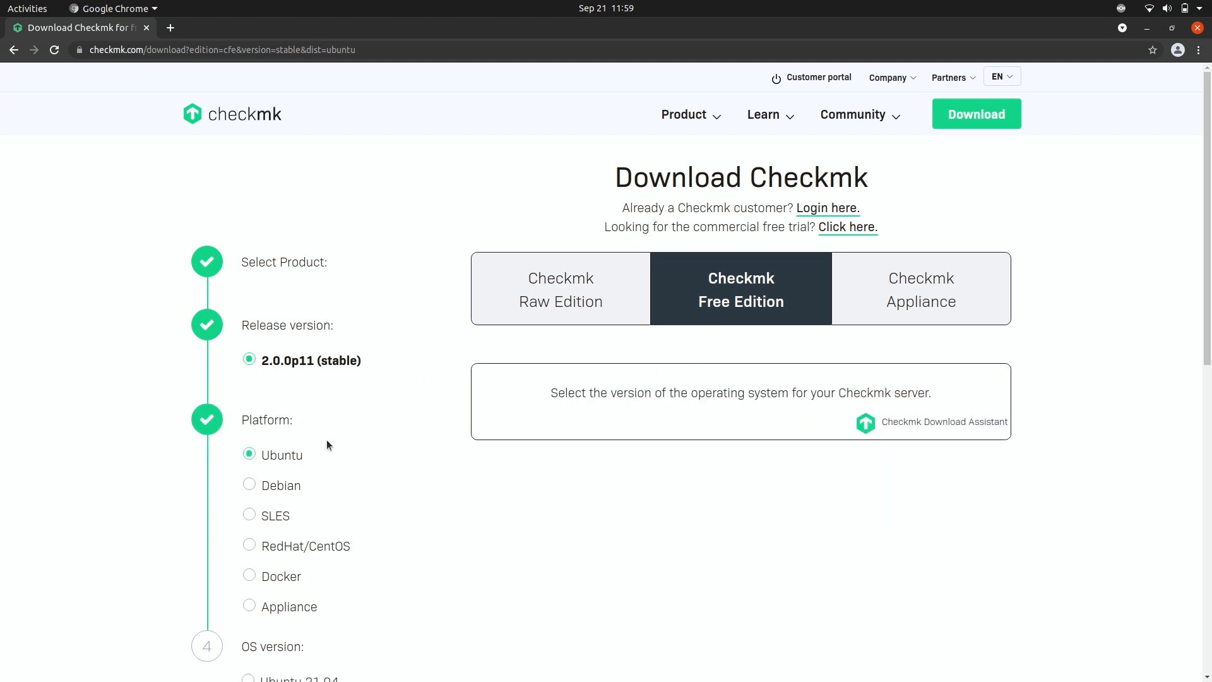
pyautogui.scroll(-3)
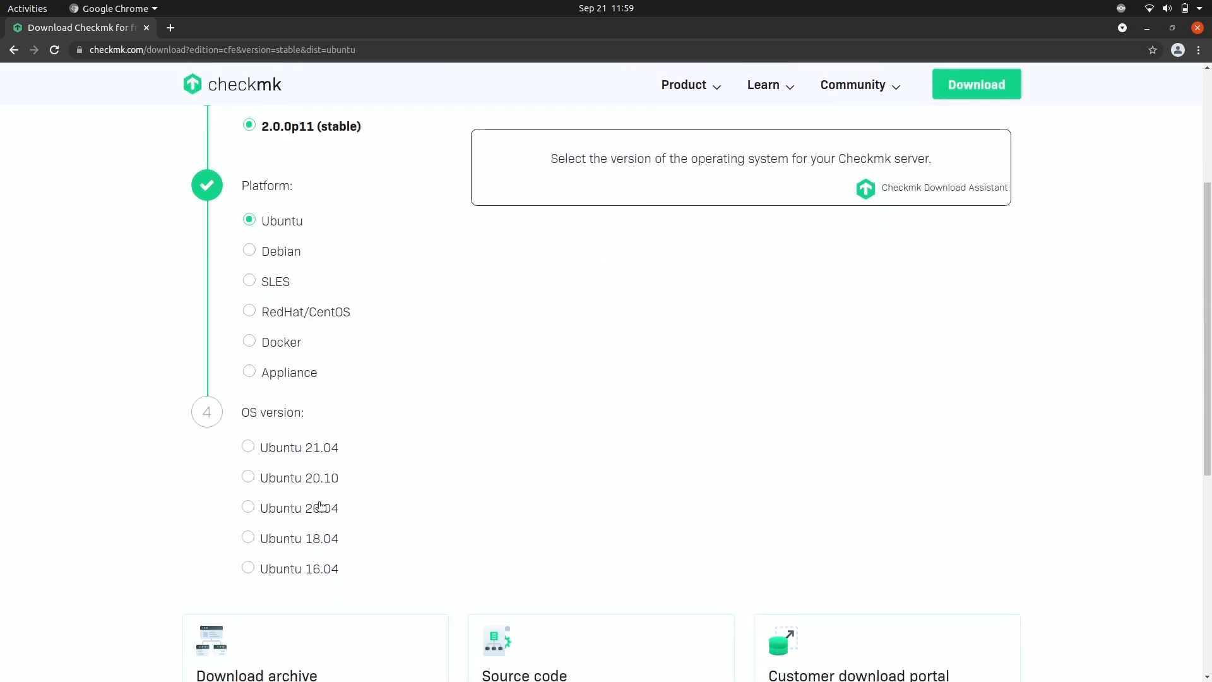
pyautogui.click(249, 507)
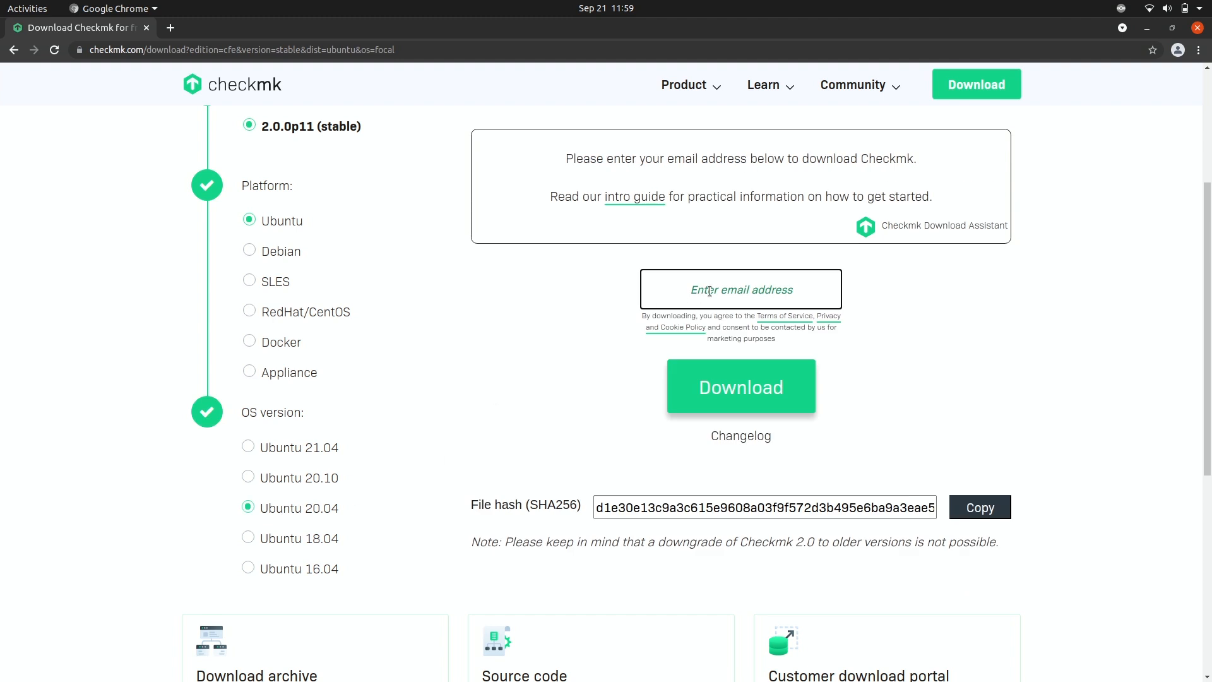
pyautogui.click(740, 289)
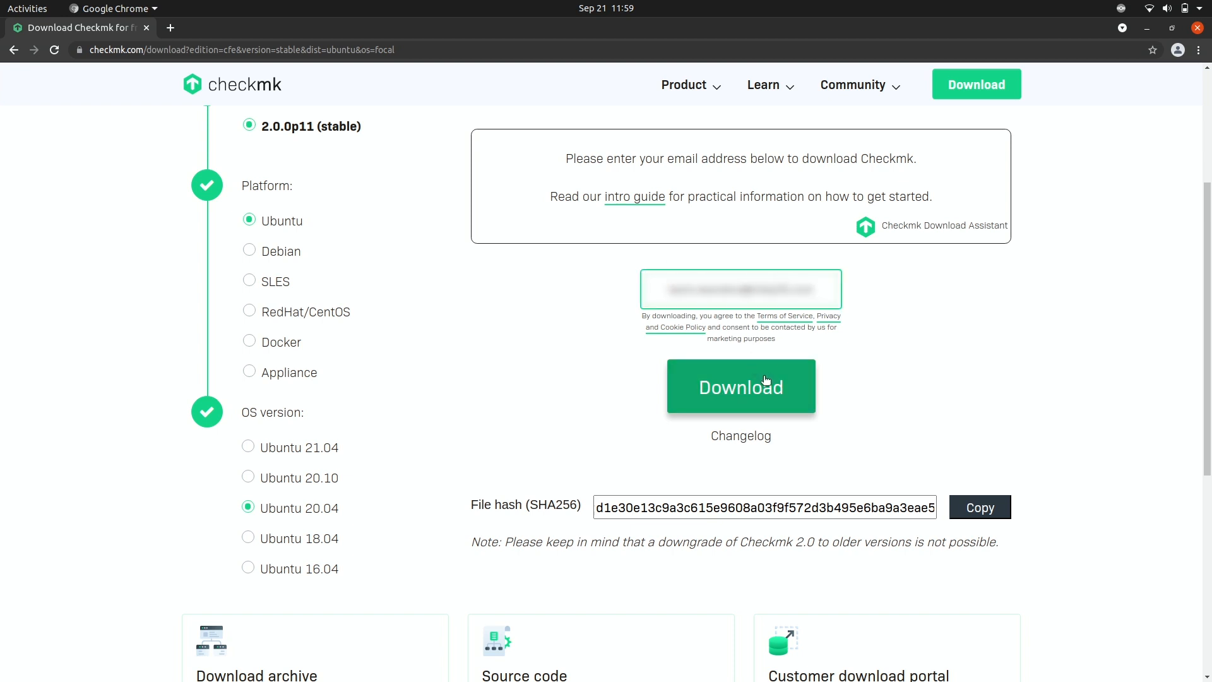
pyautogui.click(740, 386)
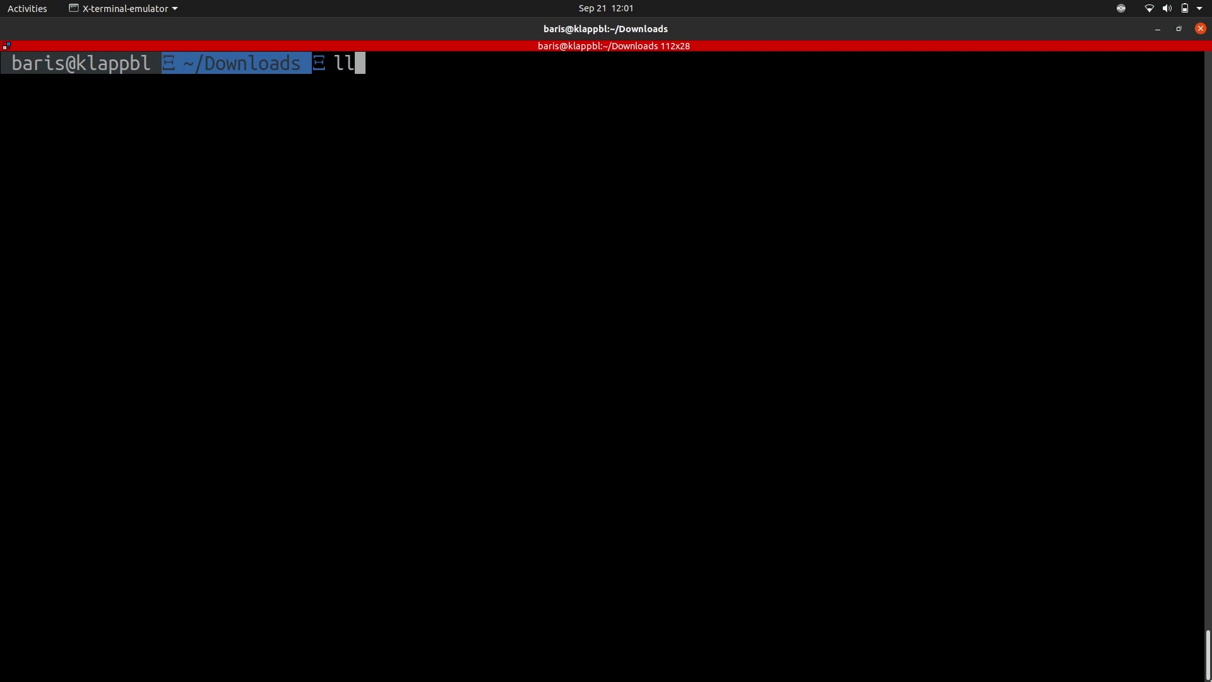
# List ~/Downloads to confirm the downloaded .deb package is there
pyautogui.press('Return')
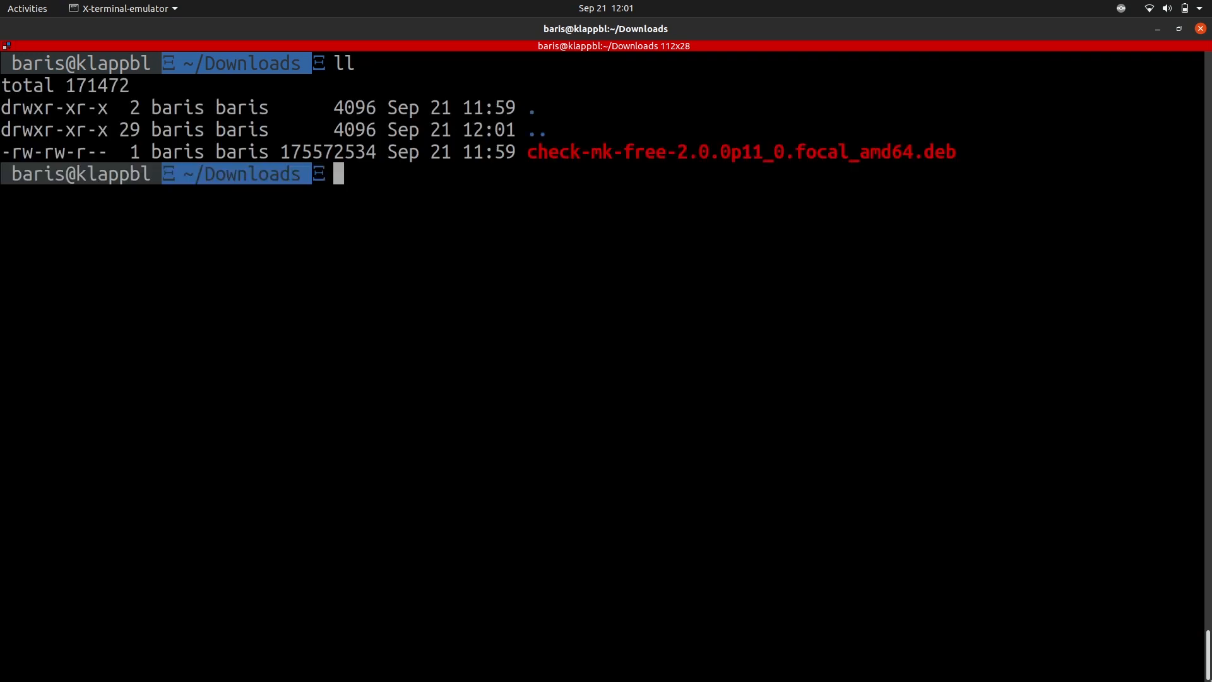
pyautogui.write('scp')
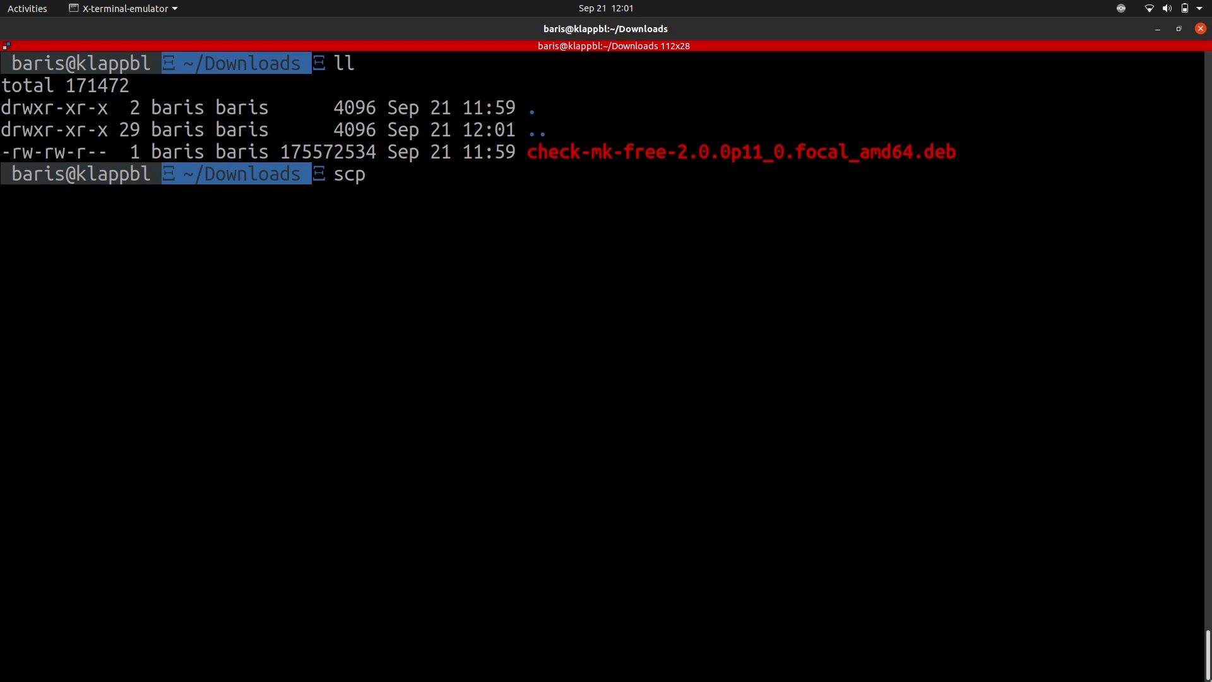
pyautogui.write('check-m')
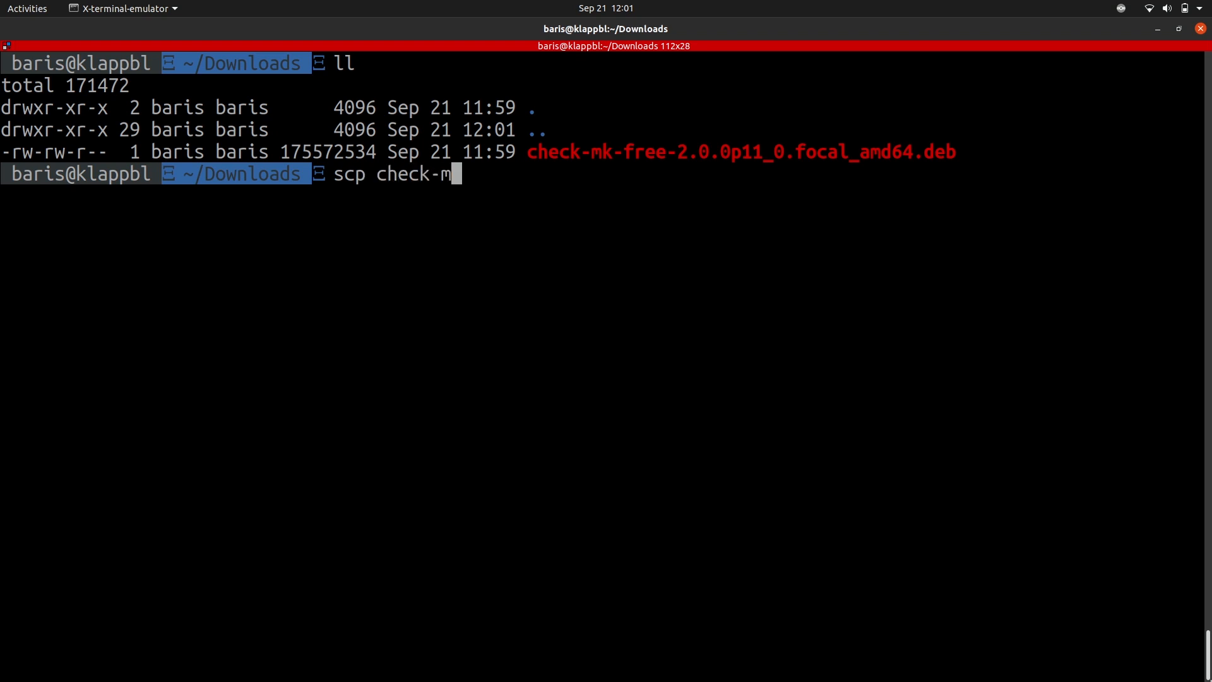
pyautogui.write('k-free-2.0.0p11_0.focal_amd64.deb r')
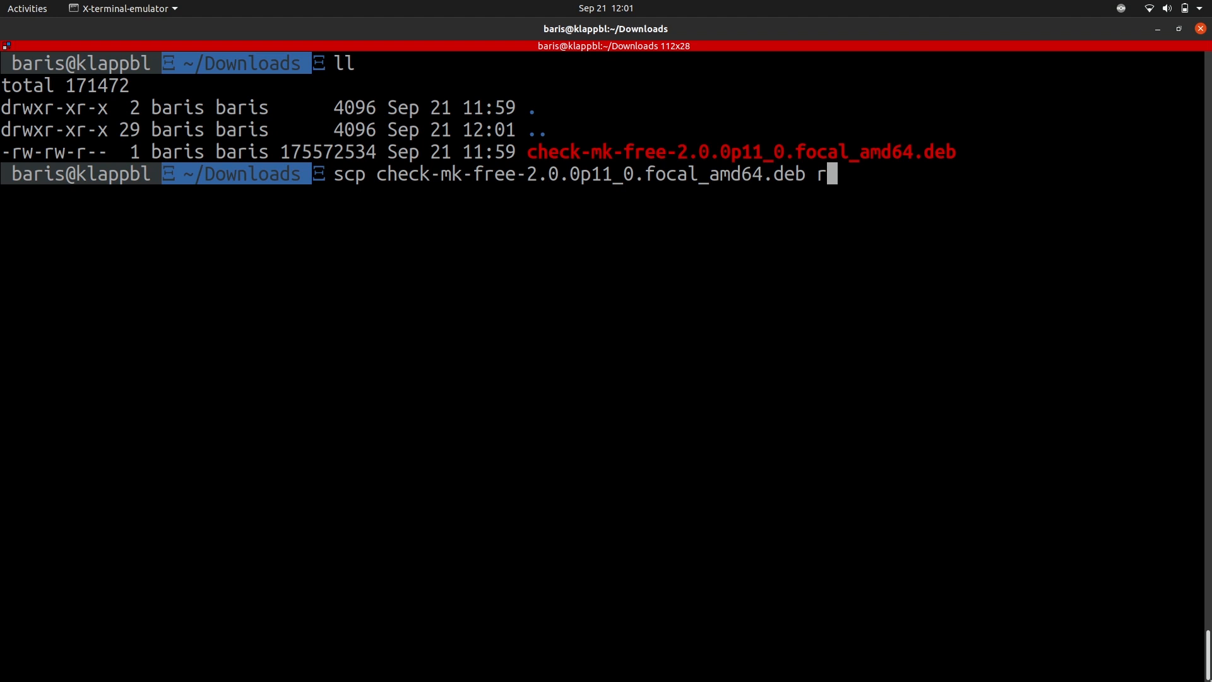
pyautogui.write('oot@')
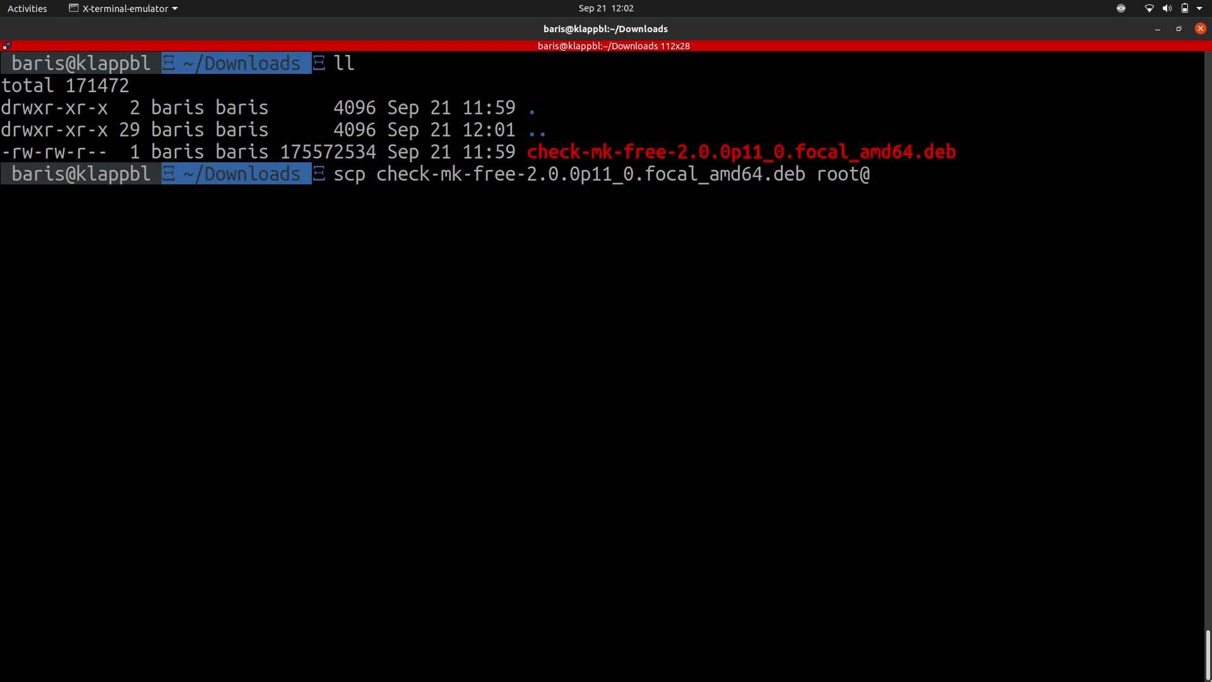
pyautogui.write('192.1')
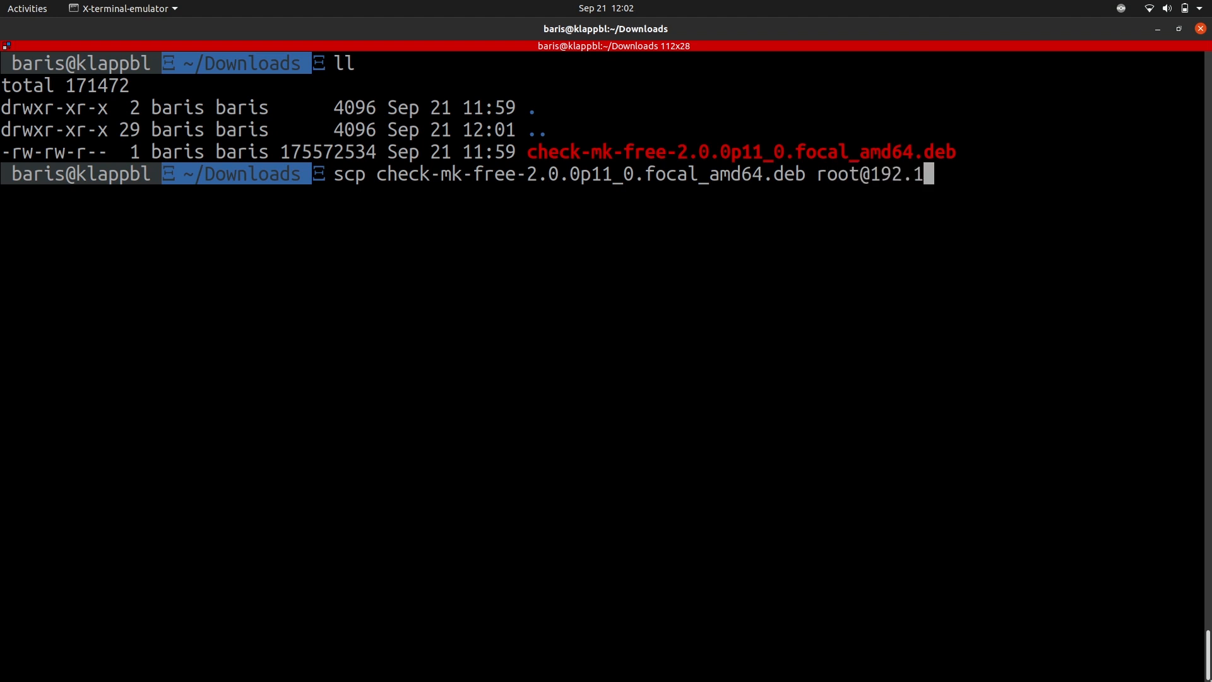
pyautogui.write('68.10')
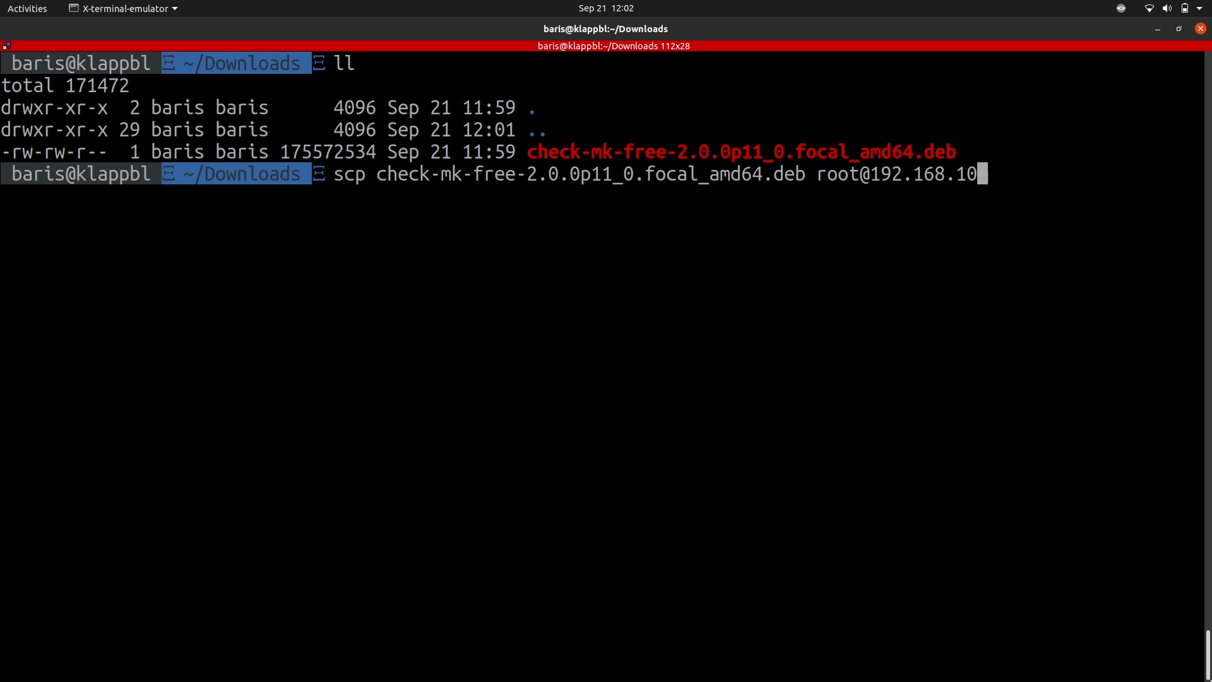
pyautogui.write('.29:/tmp')
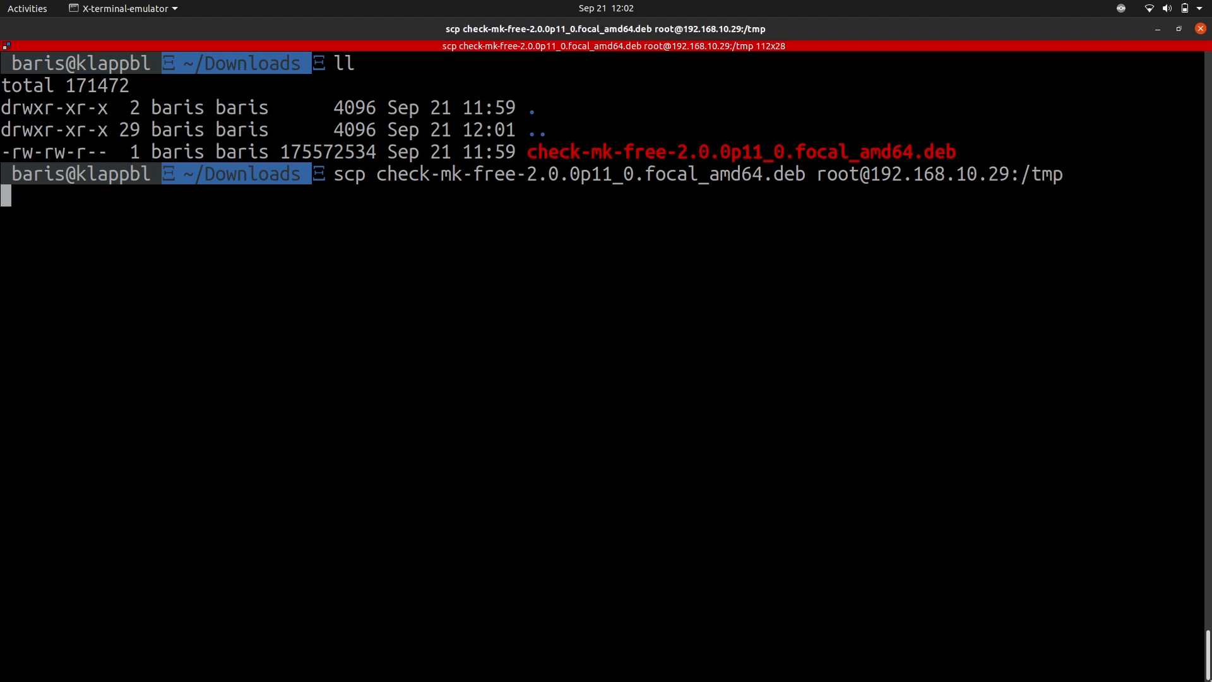
pyautogui.press('Return')
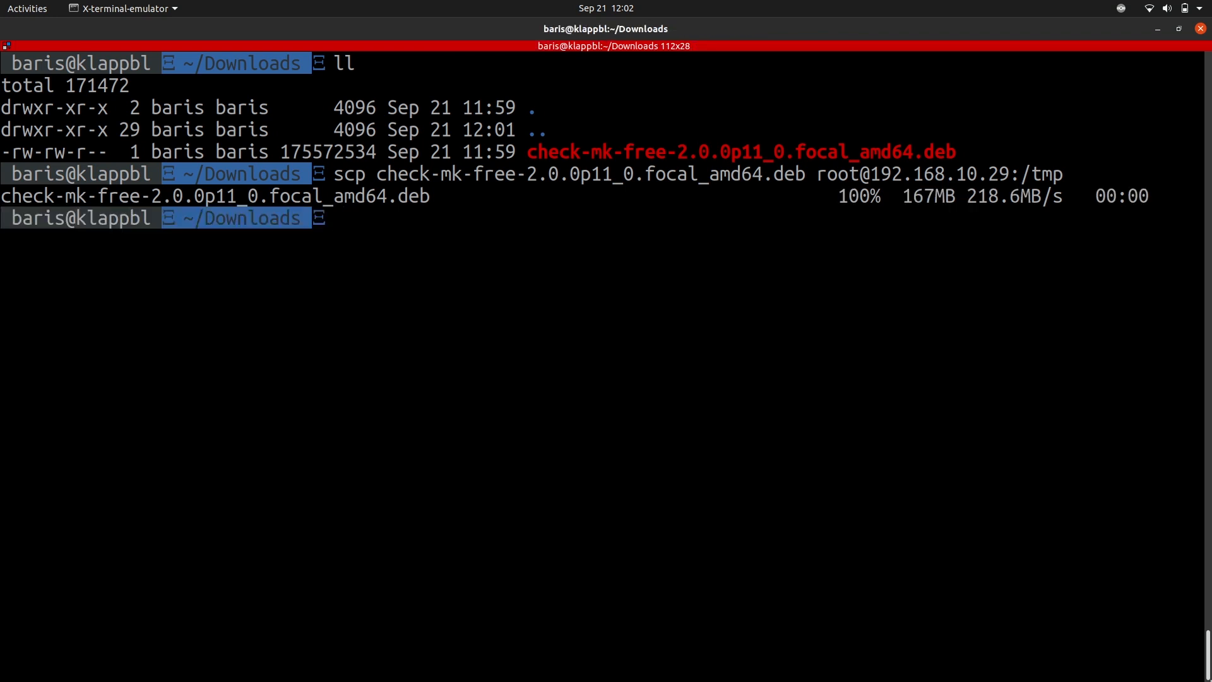
pyautogui.moveTo(338, 219)
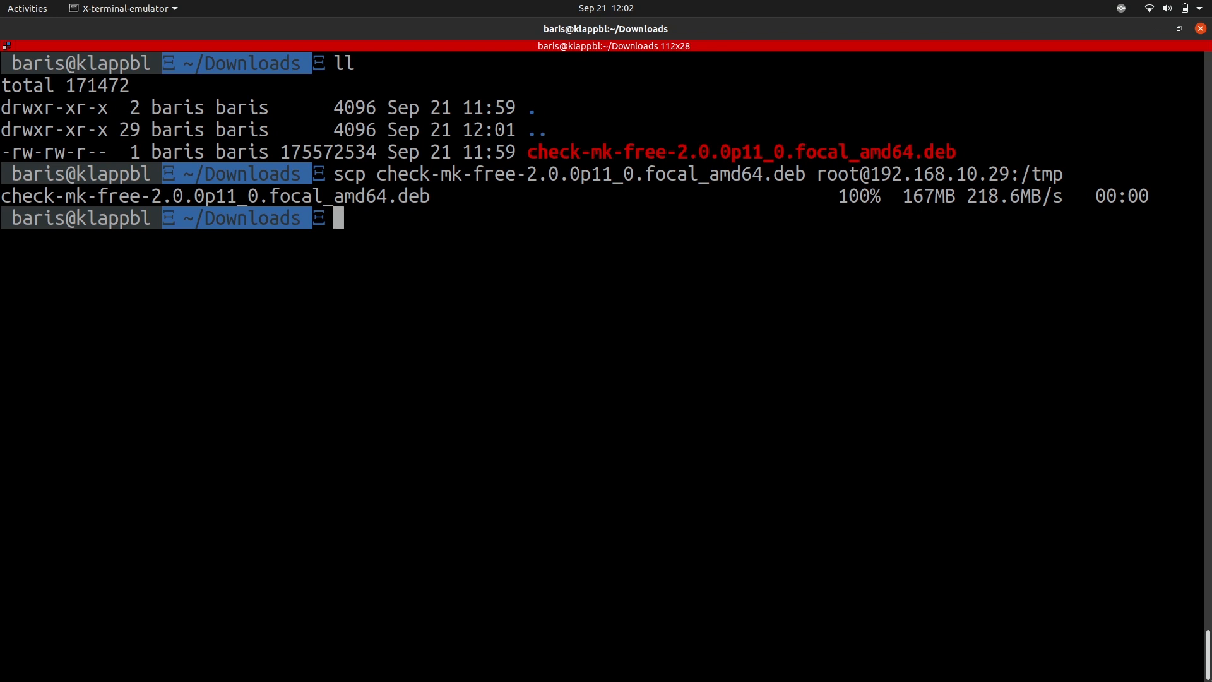
# SSH as root into the Checkmk server and confirm the .deb package sits in /tmp
pyautogui.write('ssh')
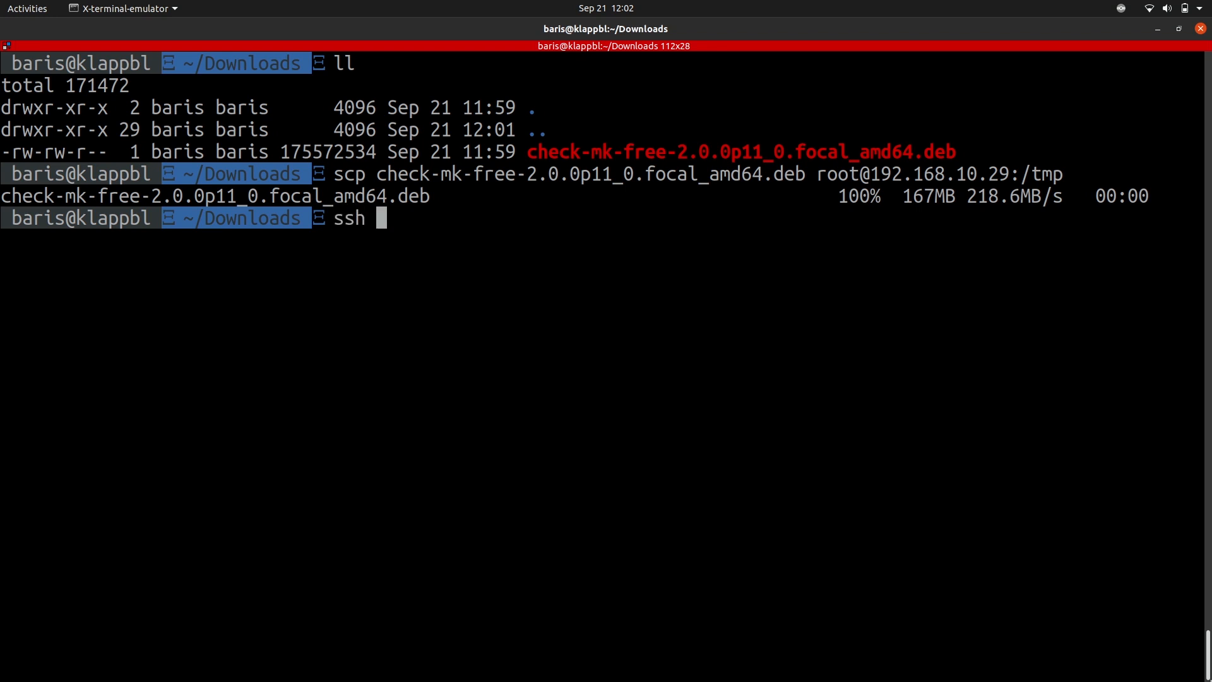
pyautogui.write('root@192')
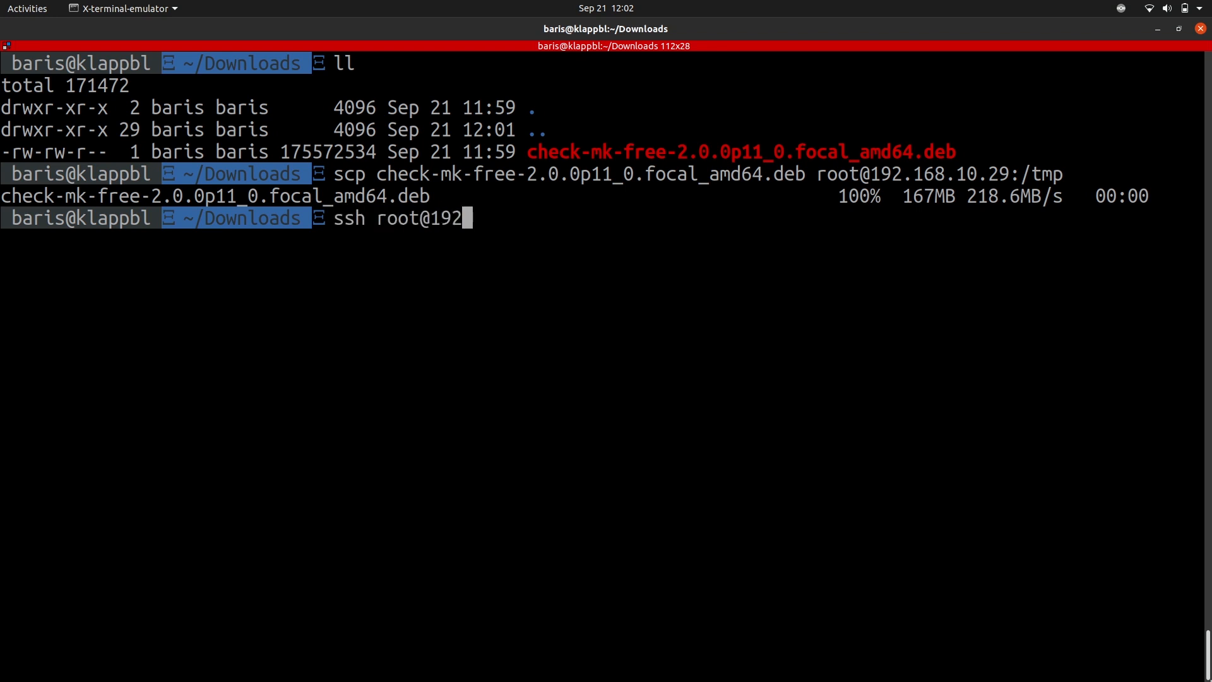
pyautogui.write('.168.10.29')
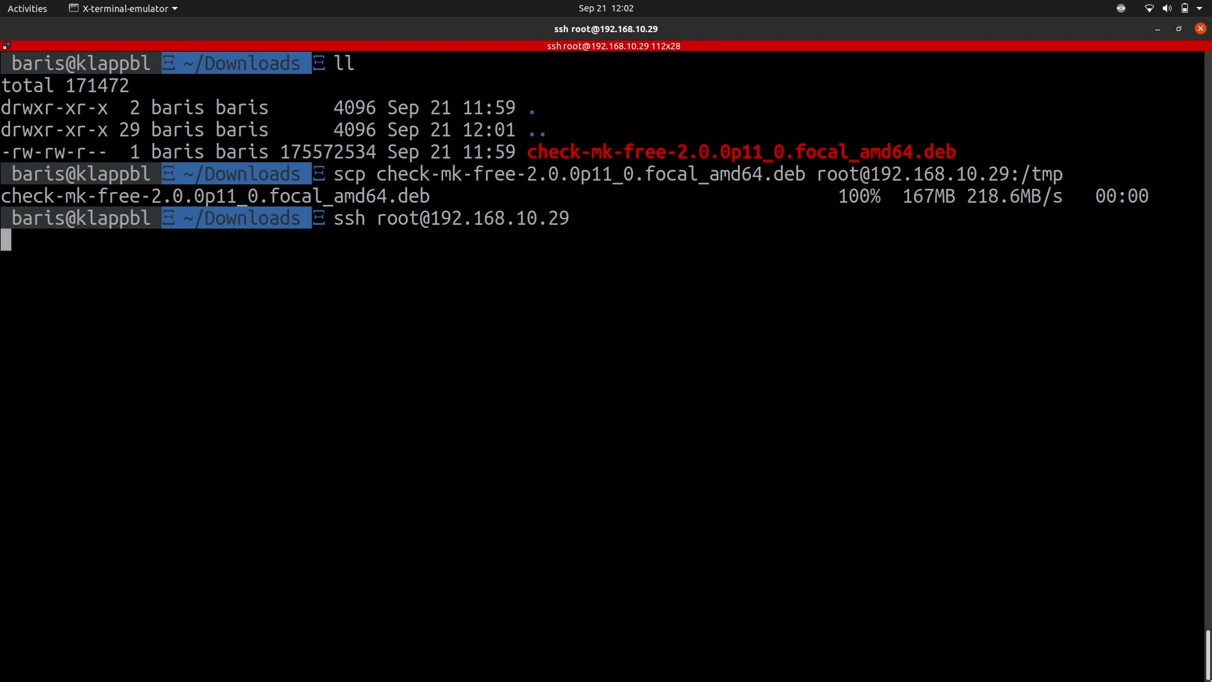
pyautogui.write('cd /tm')
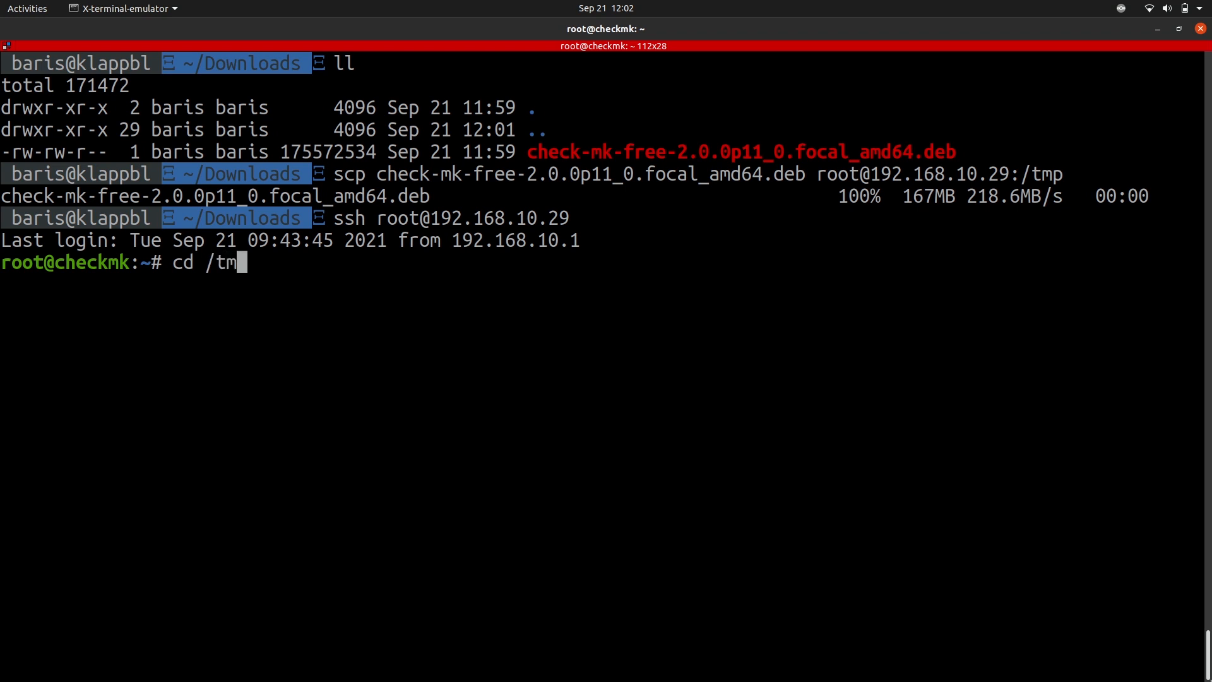
pyautogui.press('Return')
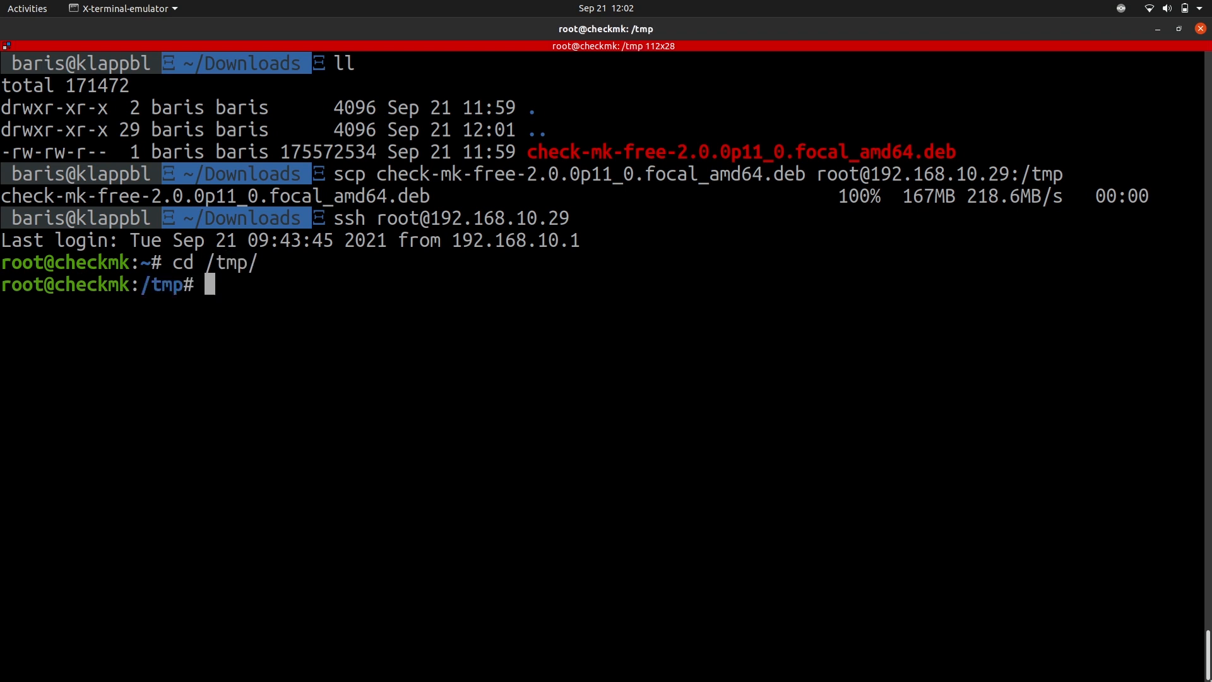
pyautogui.write('ll')
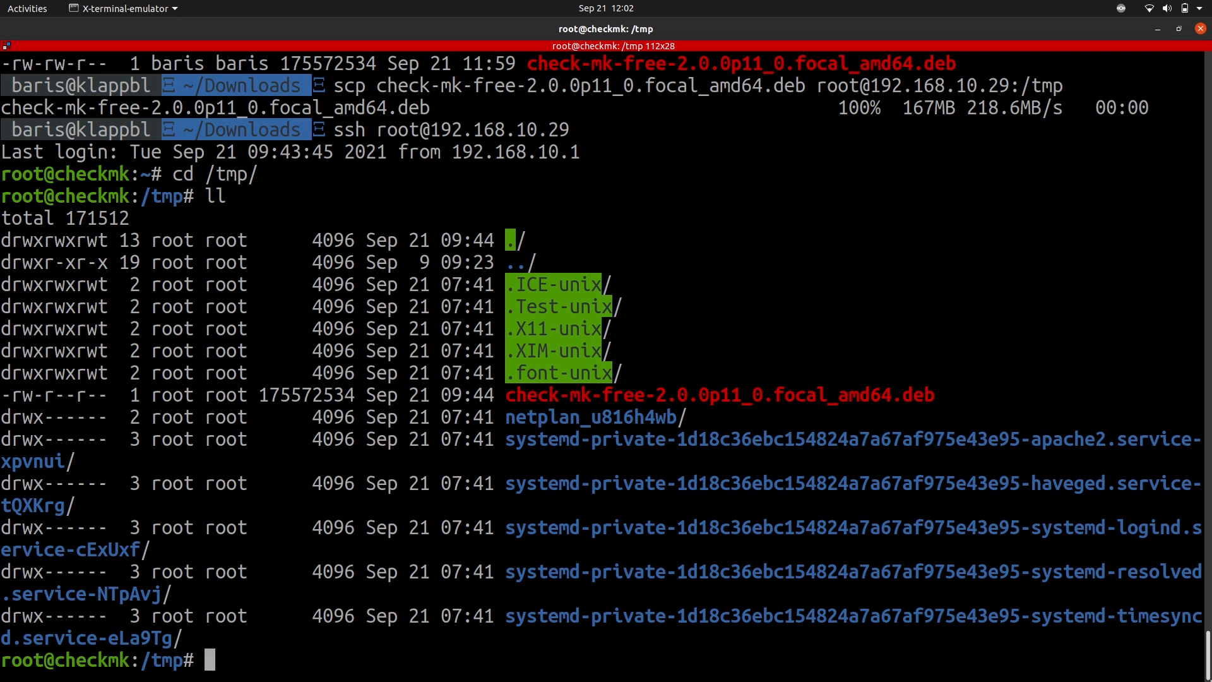
# Prepare the command apt install ./check-mk-free-2.0.0p11_0.focal_amd64.deb
pyautogui.write('apt i')
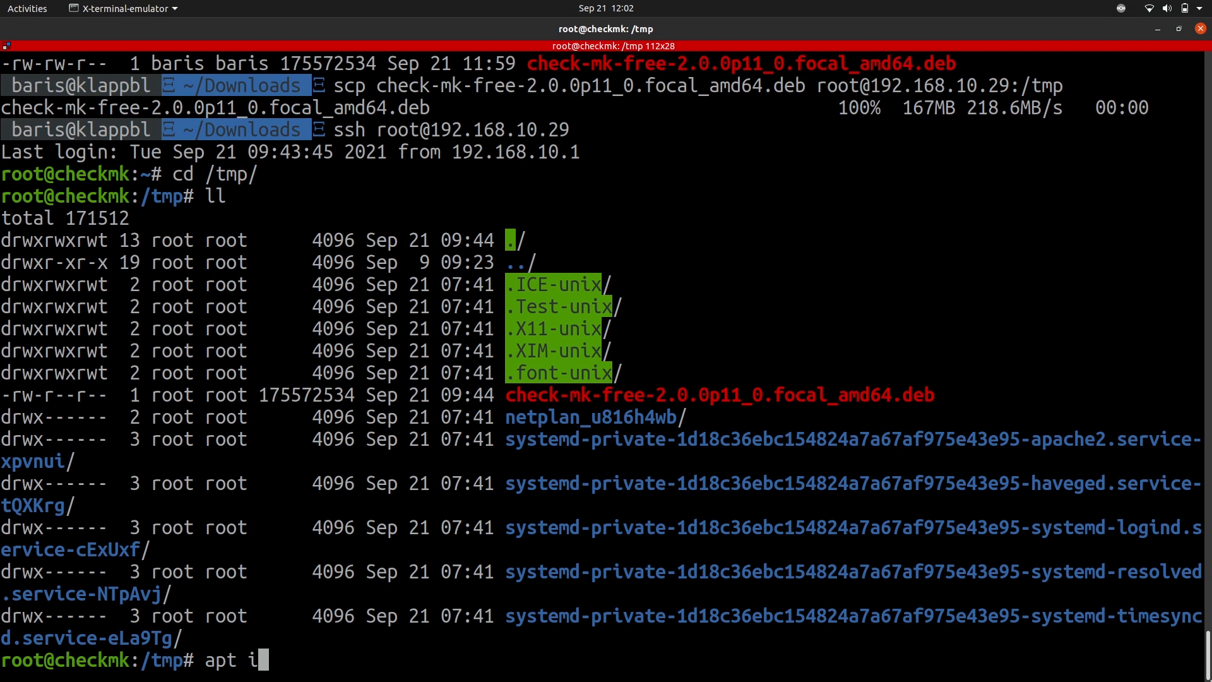
pyautogui.write('nstall ./')
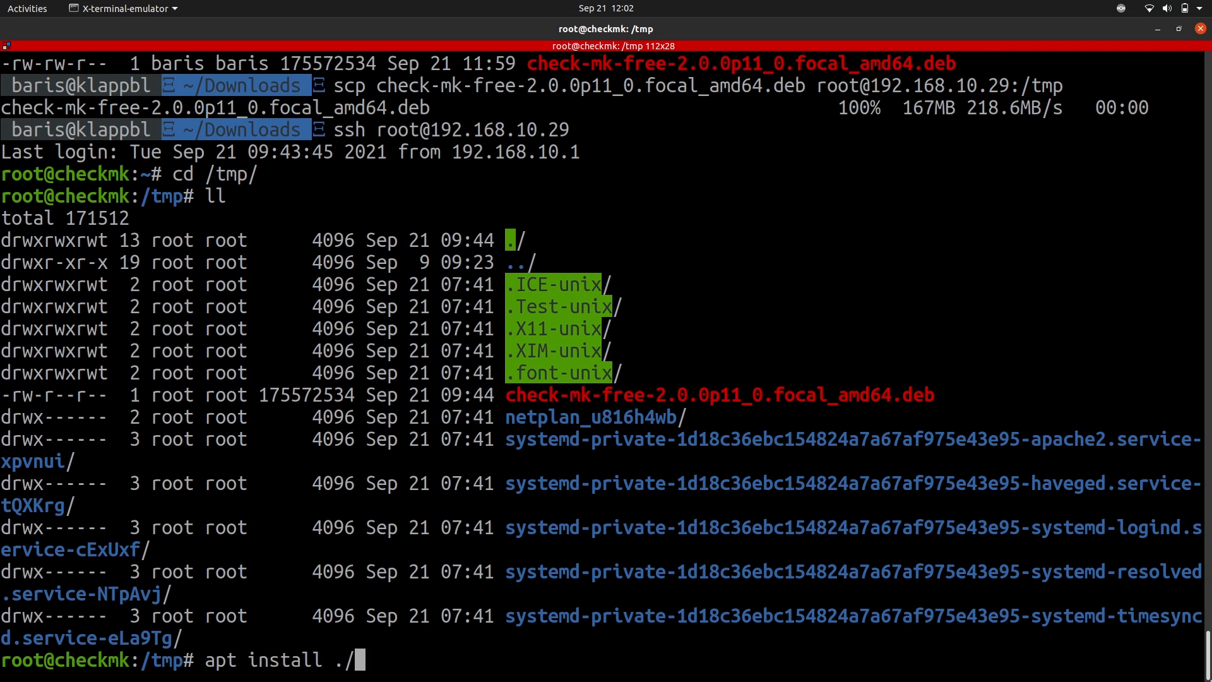
pyautogui.write('check-mk-free-2.0.0p11_0.focal_amd64.deb')
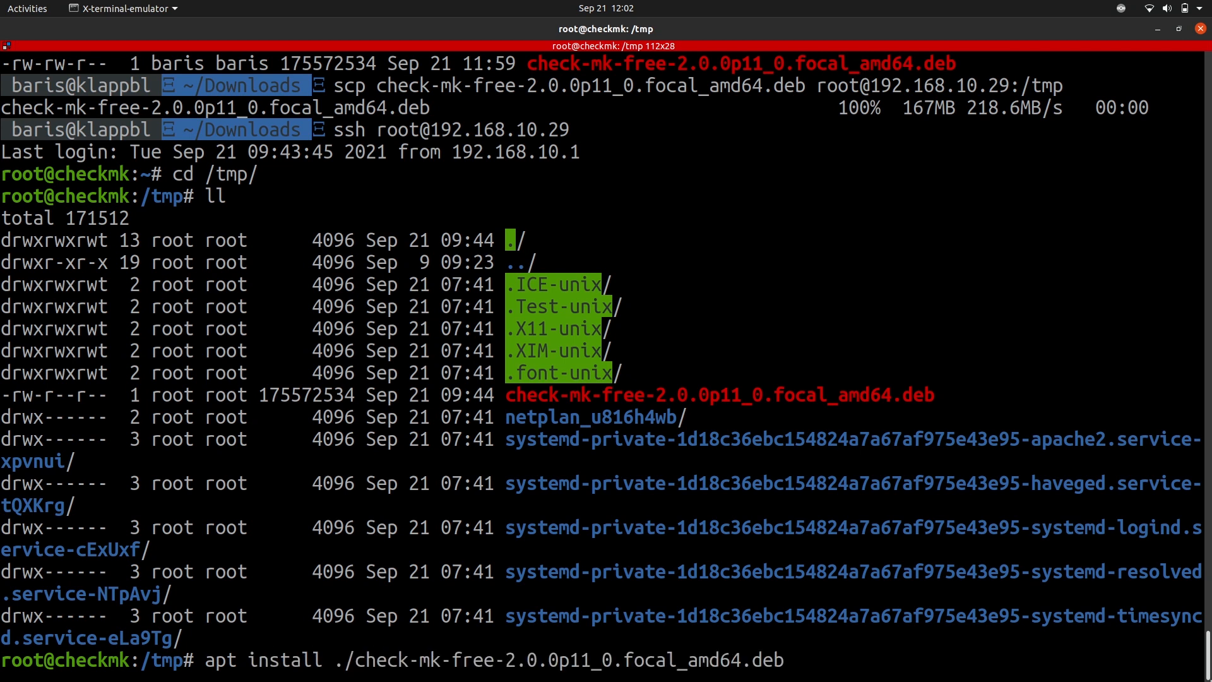
# Run the apt install of the local 2.0.0p11 .deb package to completion
pyautogui.press('Return')
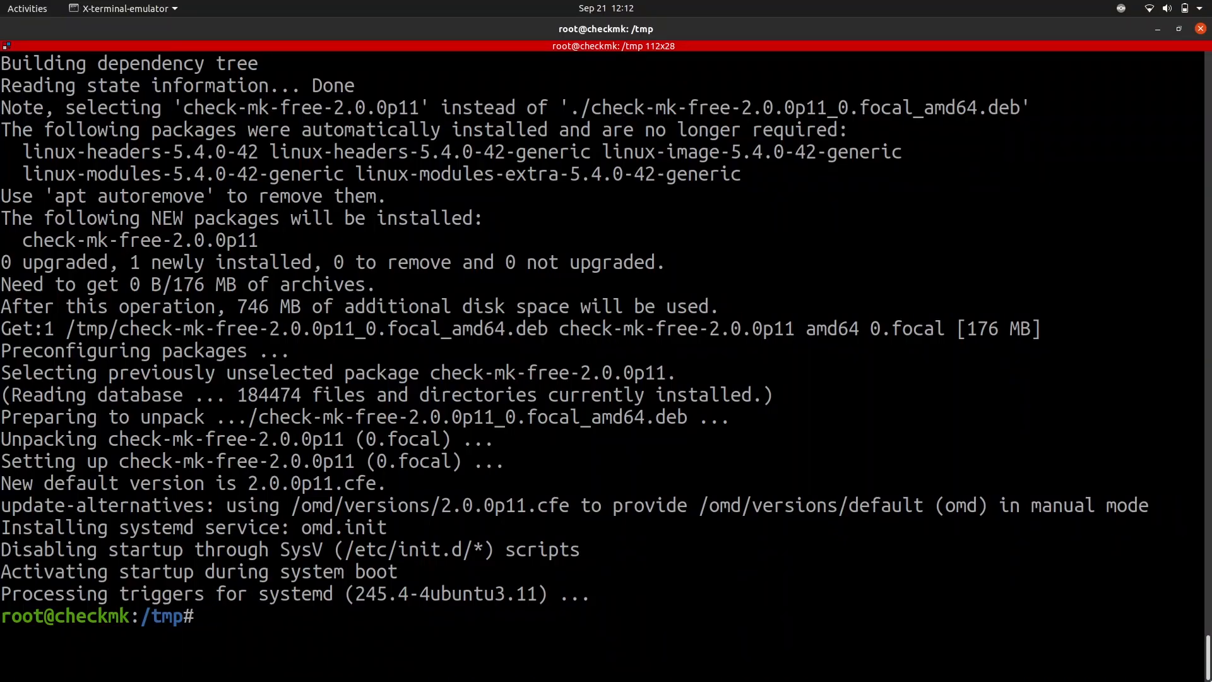
# Confirm omd version reports 2.0.0p11.cfe and list installed versions with omd versions
pyautogui.write('omd version')
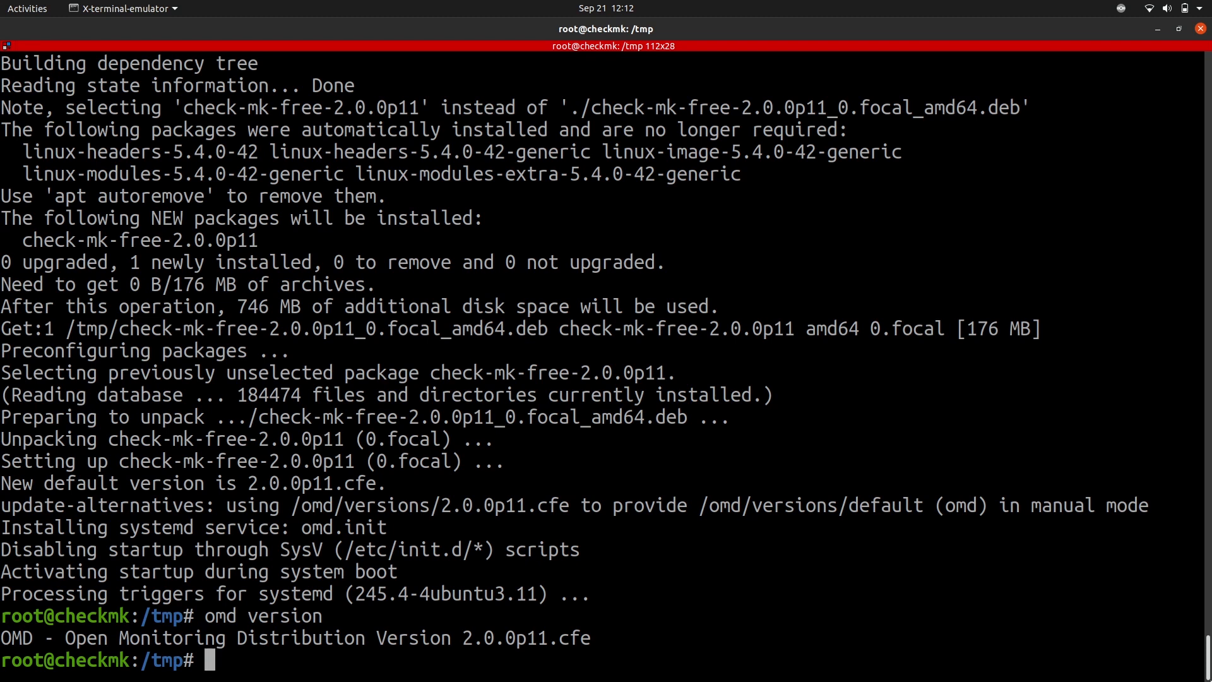
pyautogui.write('omd')
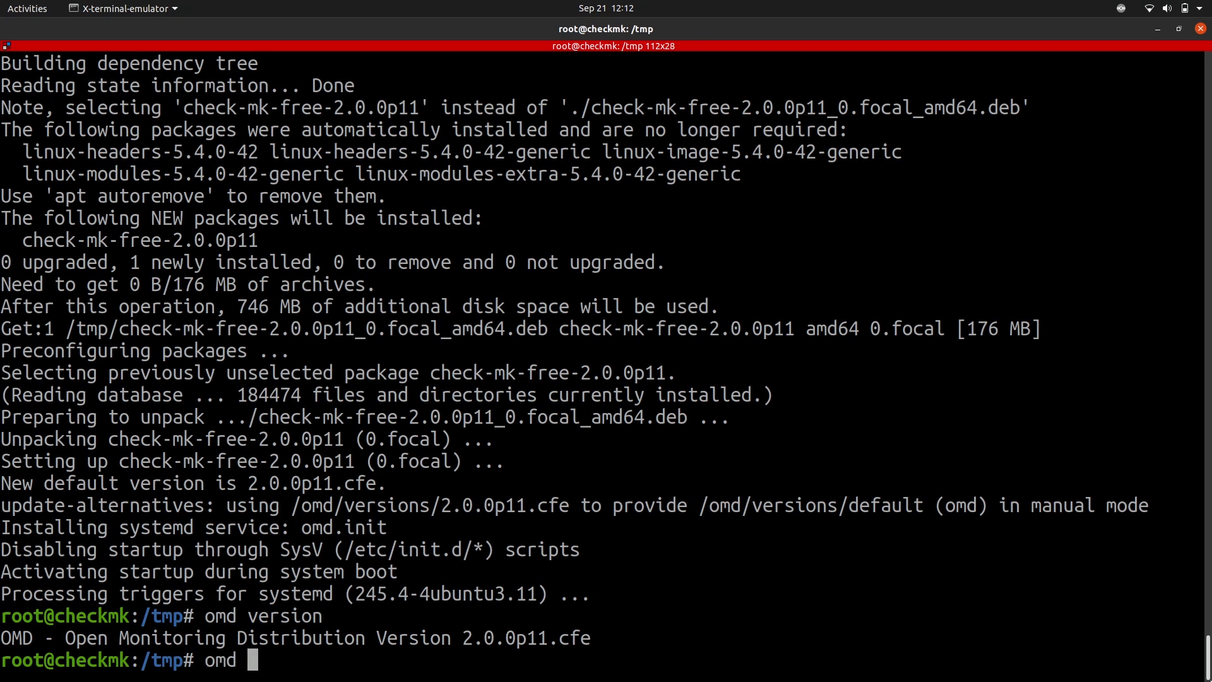
pyautogui.write('versions')
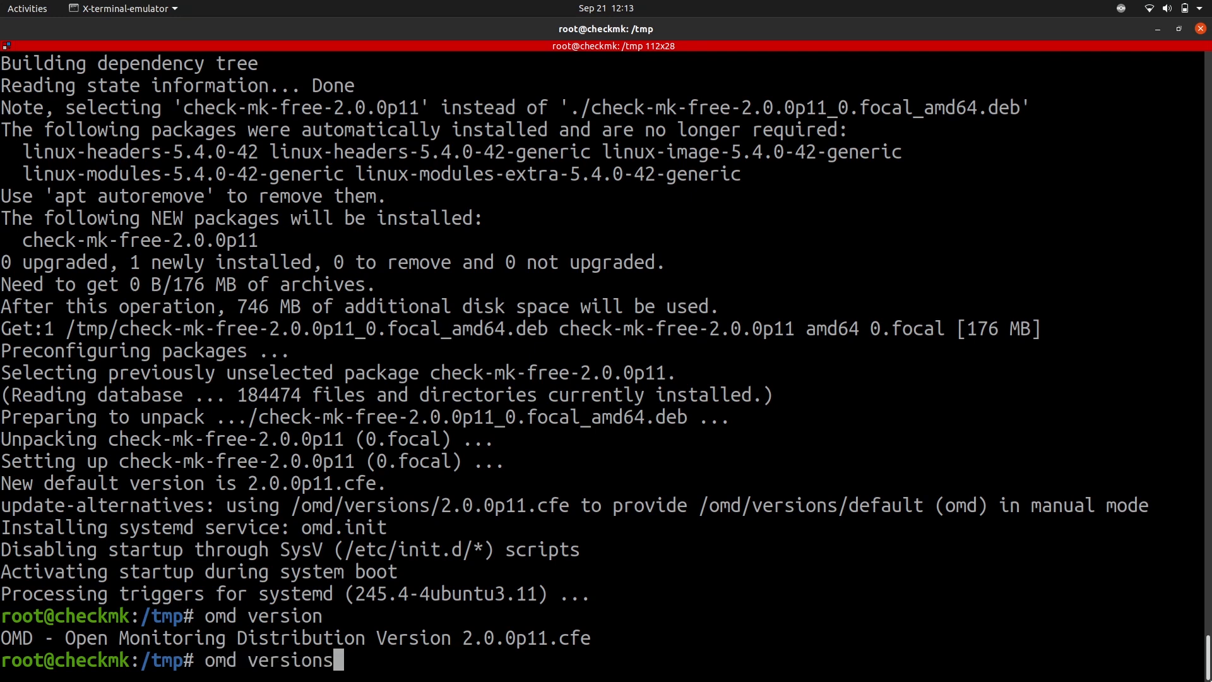
pyautogui.press('Return')
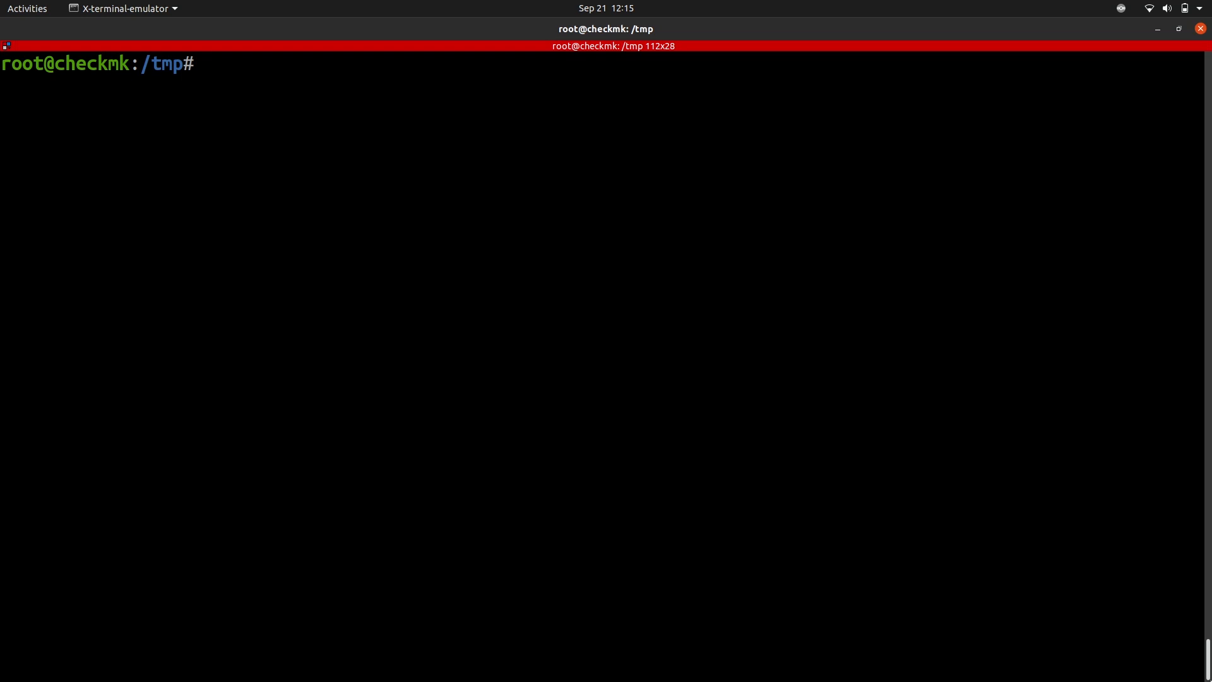
# List the OMD sites to see checkmk_server still on 2.0.0p9.cfe
pyautogui.write('omd sites')
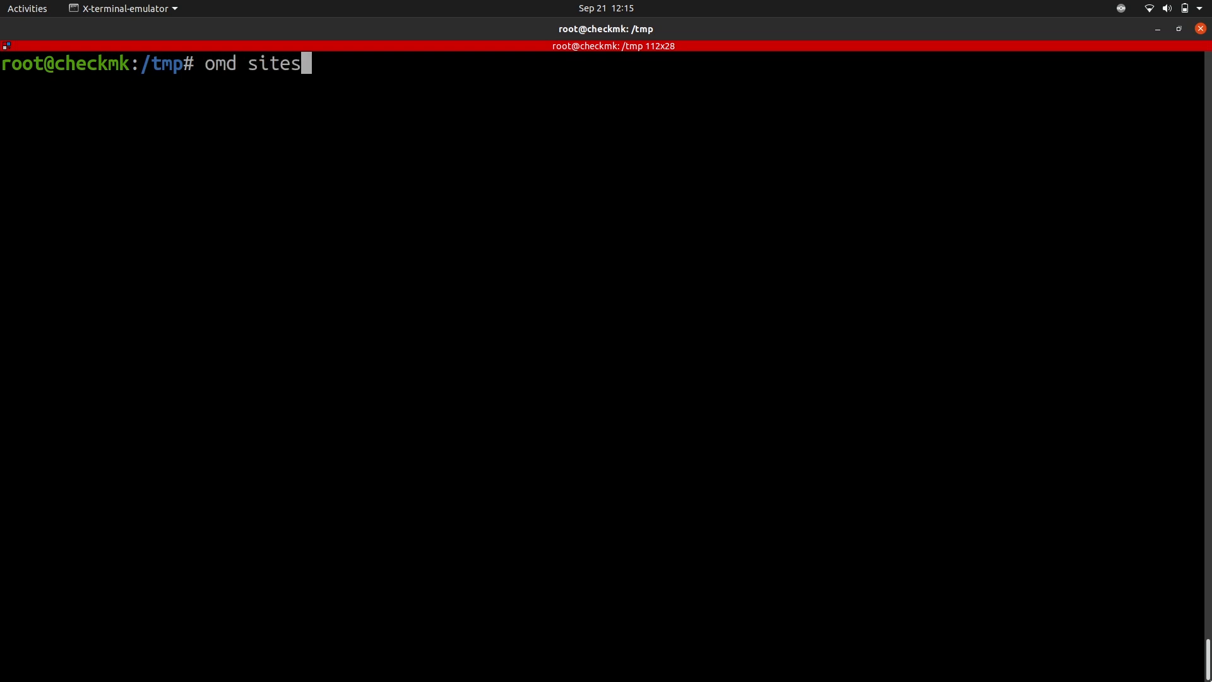
pyautogui.press('Return')
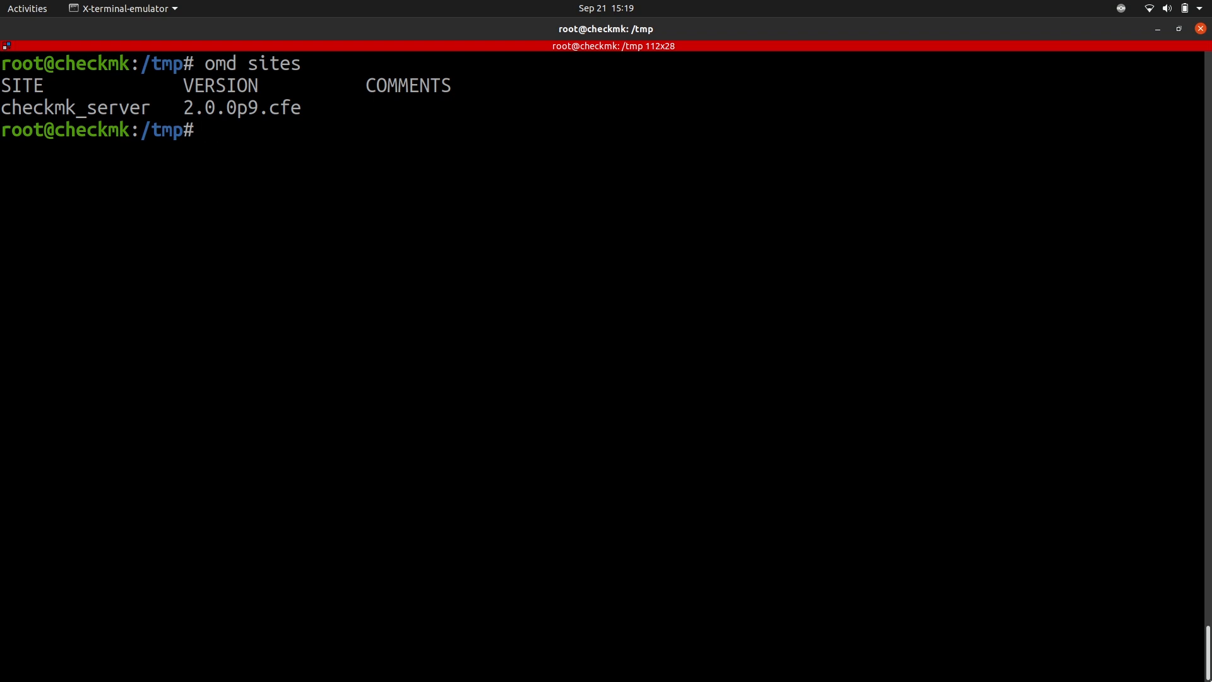
# Show omd status for checkmk_server with all services running, and begin the stop command
pyautogui.write('omd')
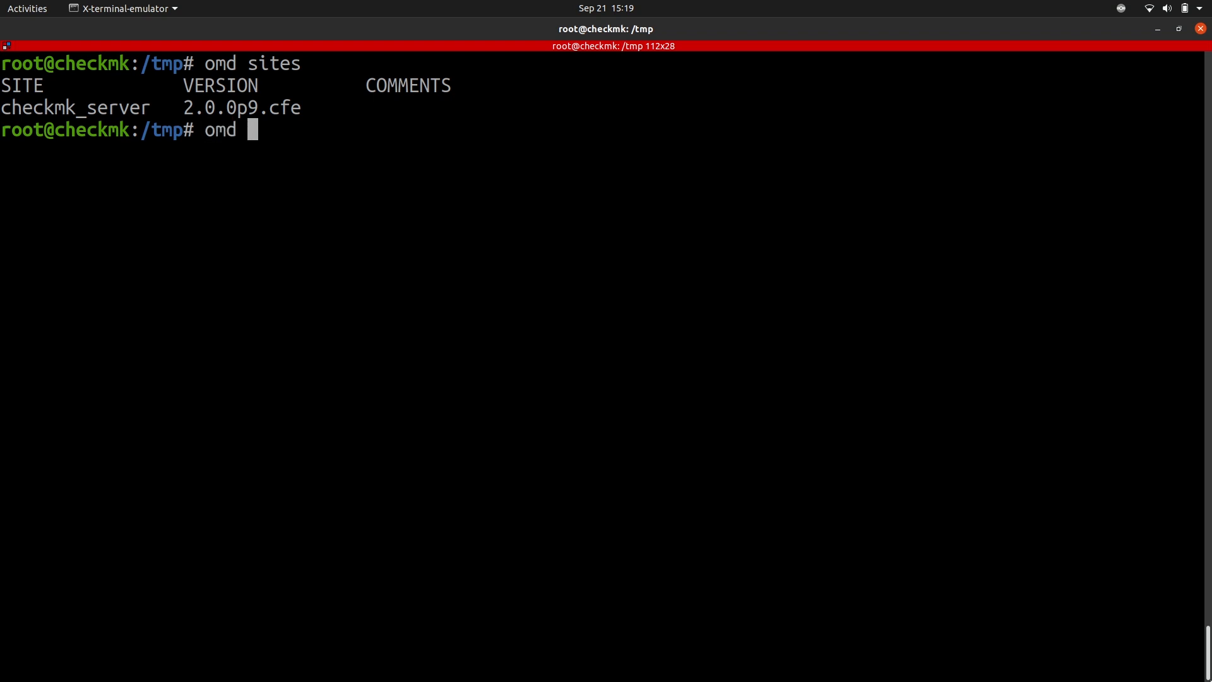
pyautogui.write('status')
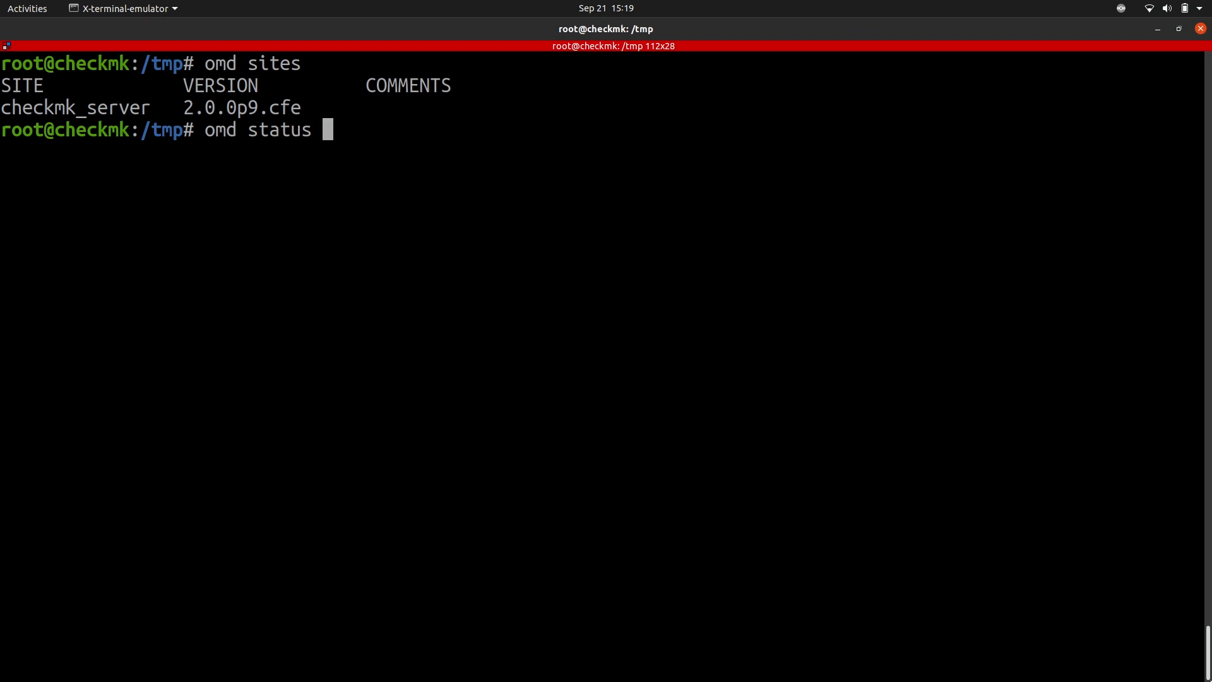
pyautogui.write('checkmk')
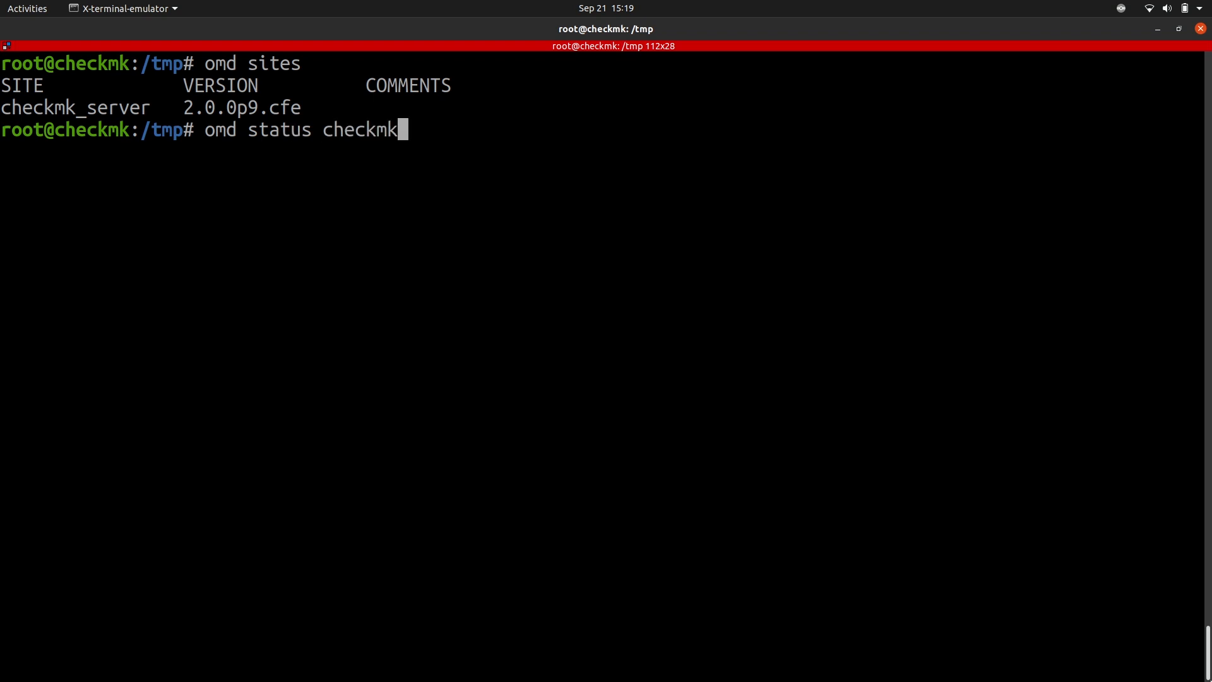
pyautogui.press('Return')
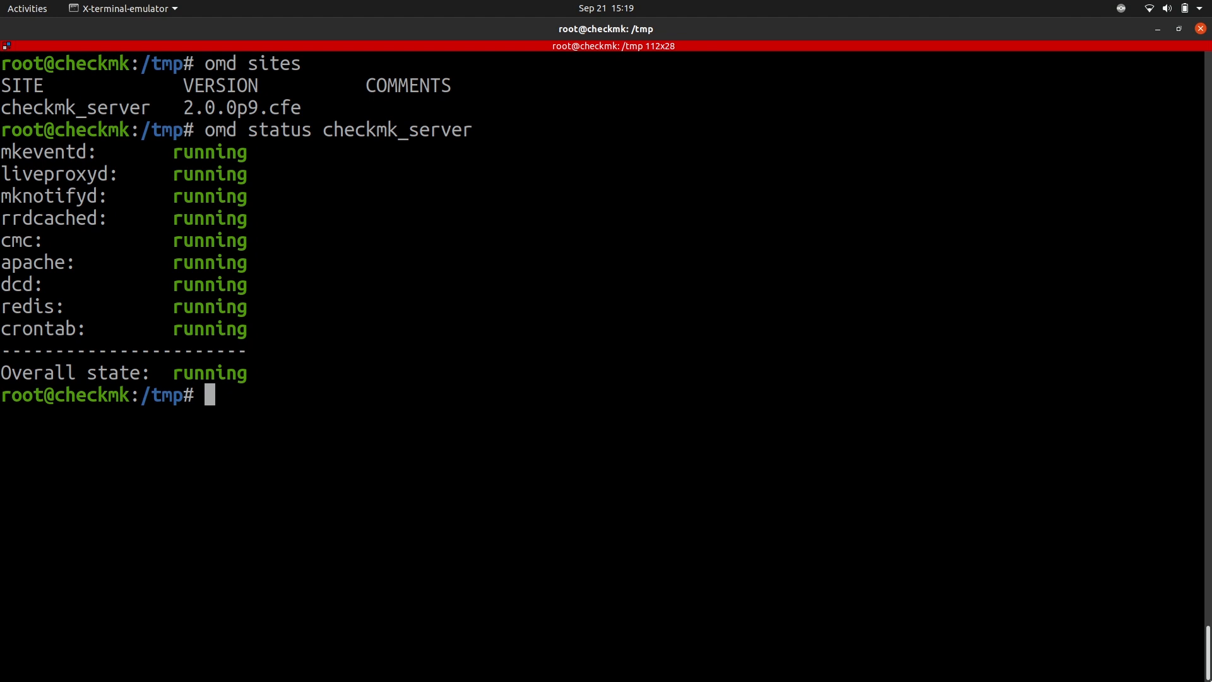
pyautogui.write('omd stop')
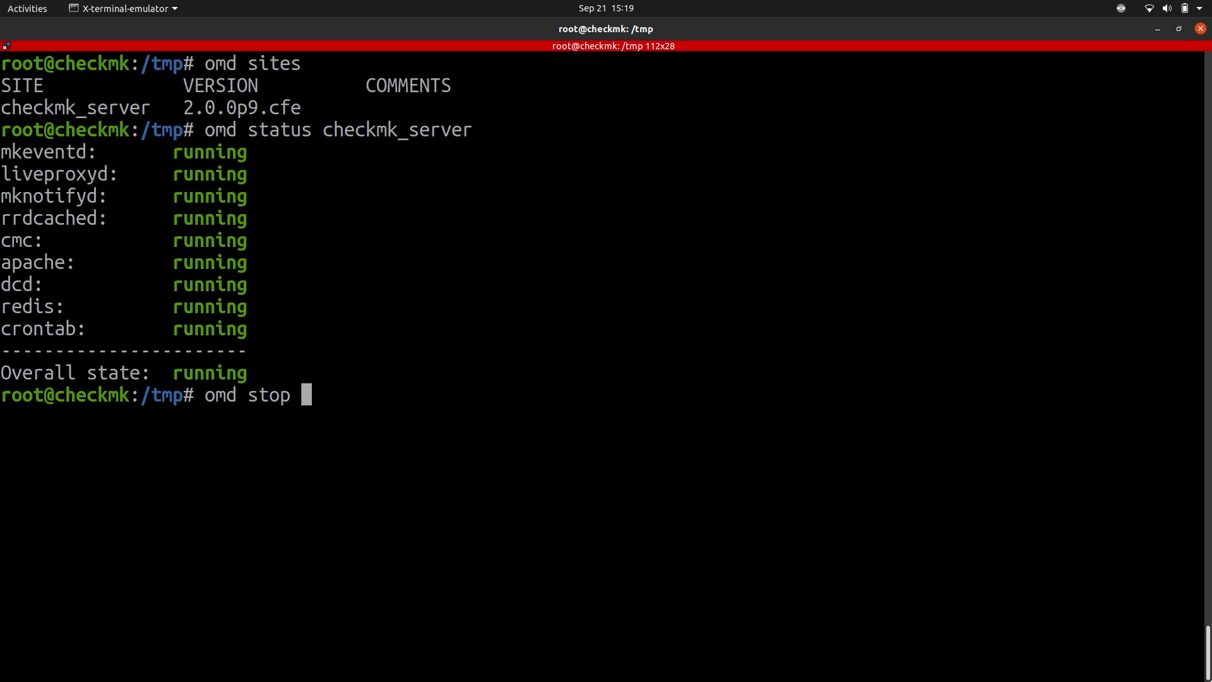
# Stop the checkmk_server site with omd stop, every service reporting OK
pyautogui.write('checkm_')
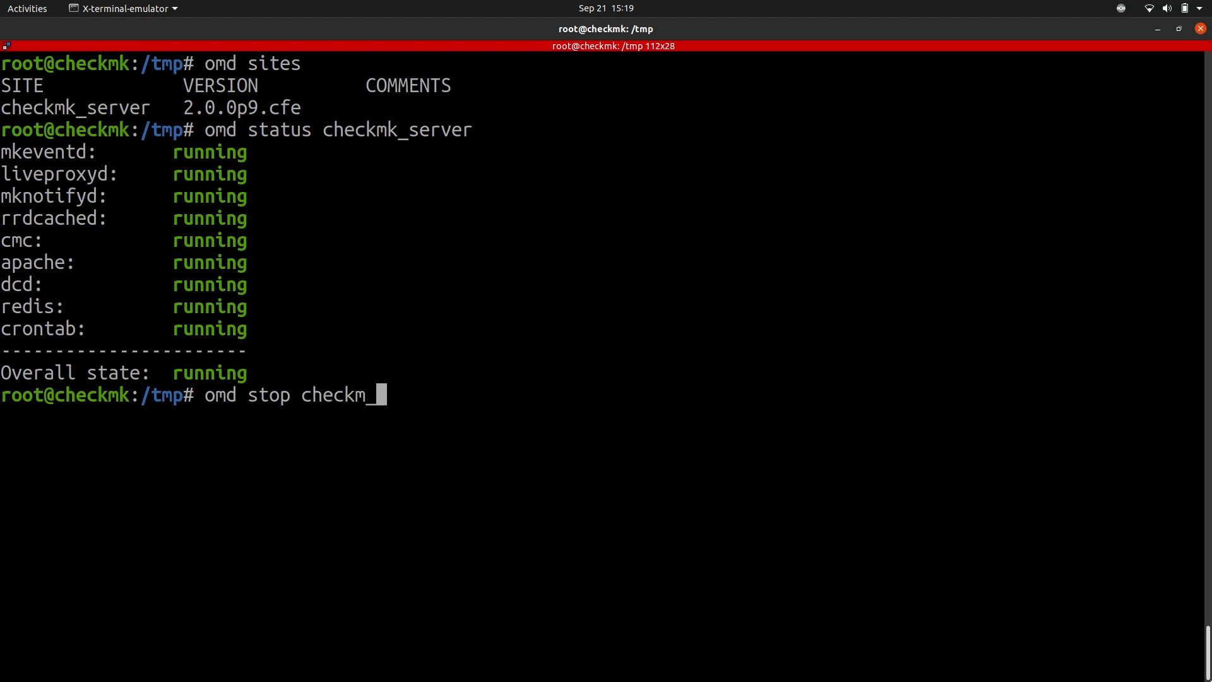
pyautogui.write('sr')
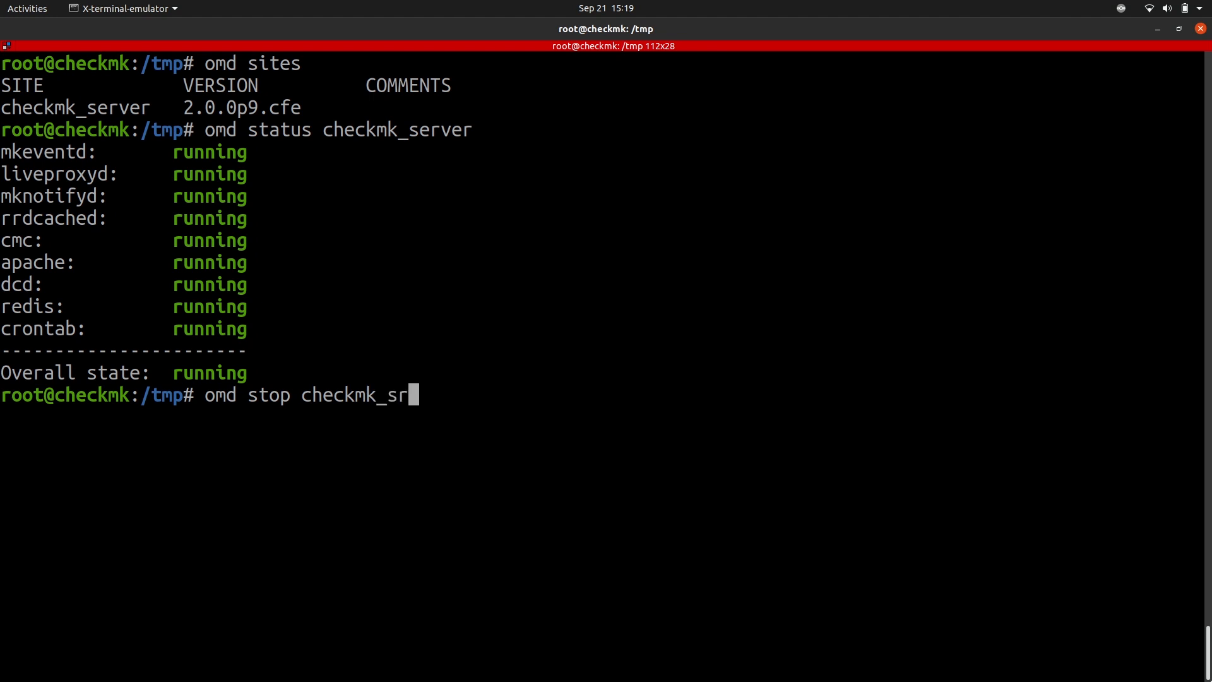
pyautogui.write('e')
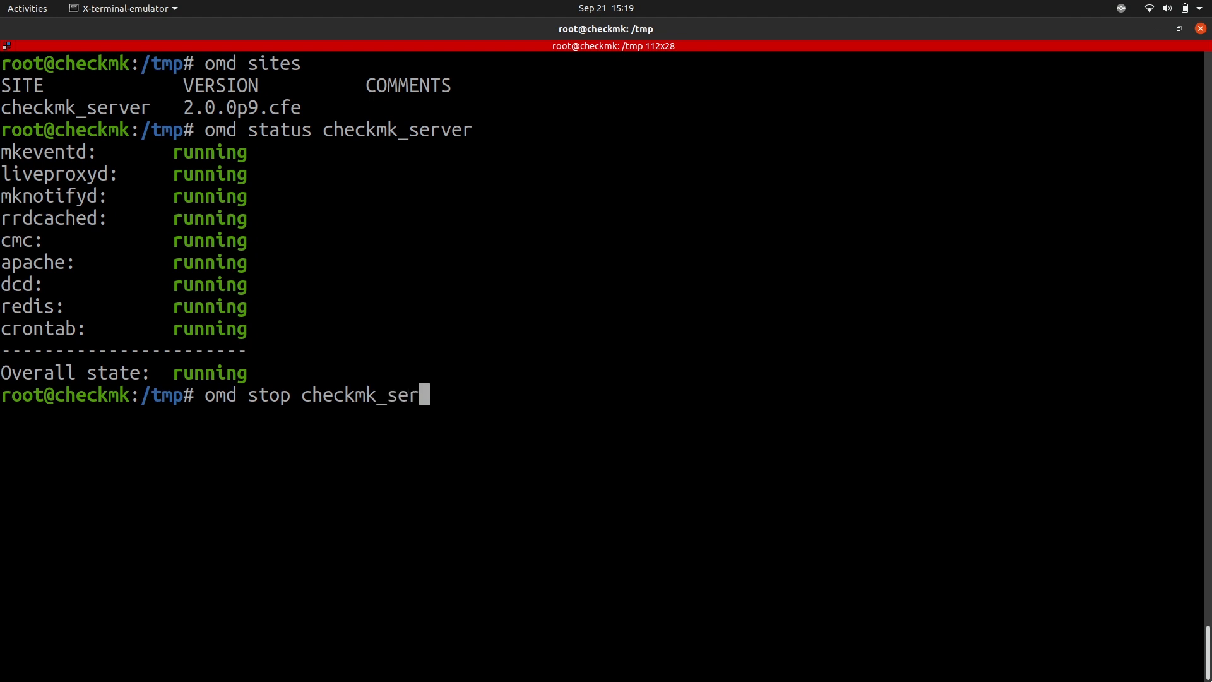
pyautogui.press('Return')
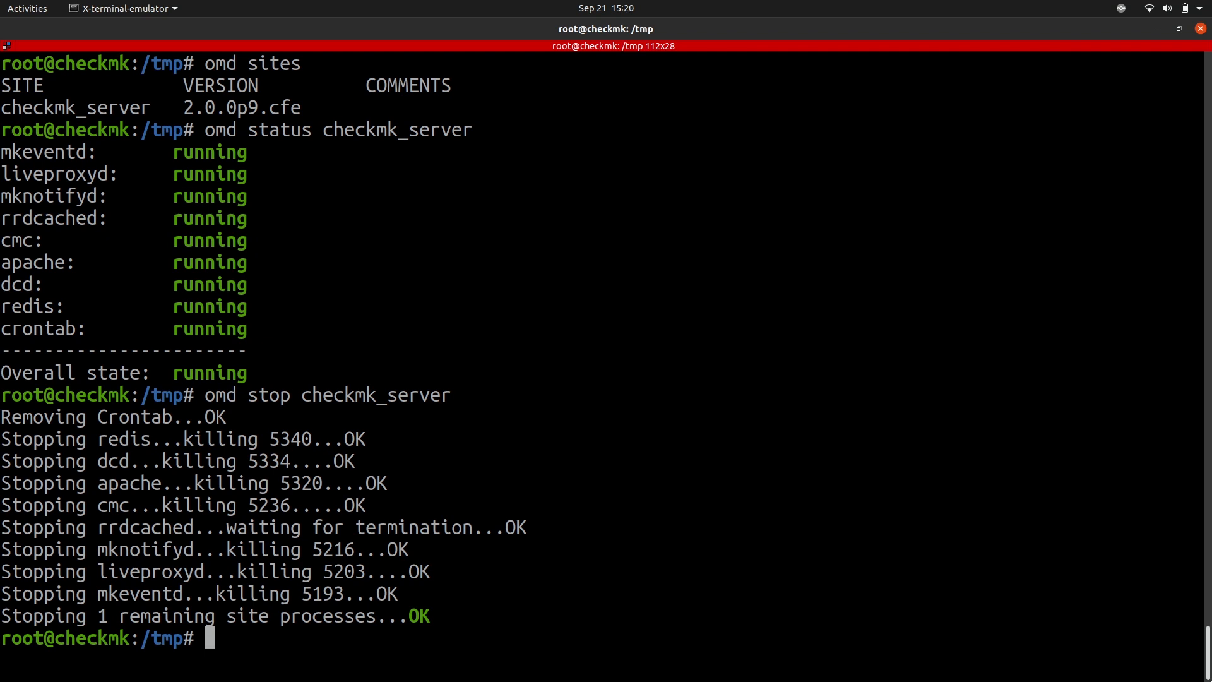
# Run omd update checkmk_server and confirm Update! to move it to 2.0.0p11.cfe
pyautogui.write('omd u')
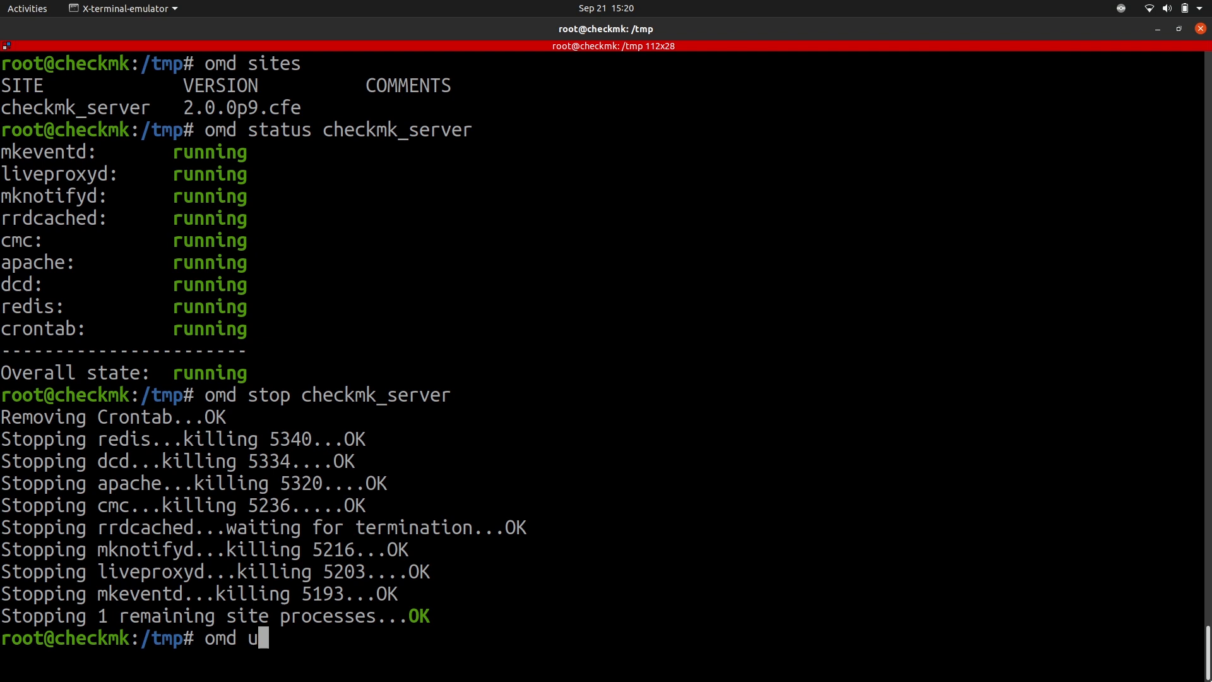
pyautogui.write('pdate chec')
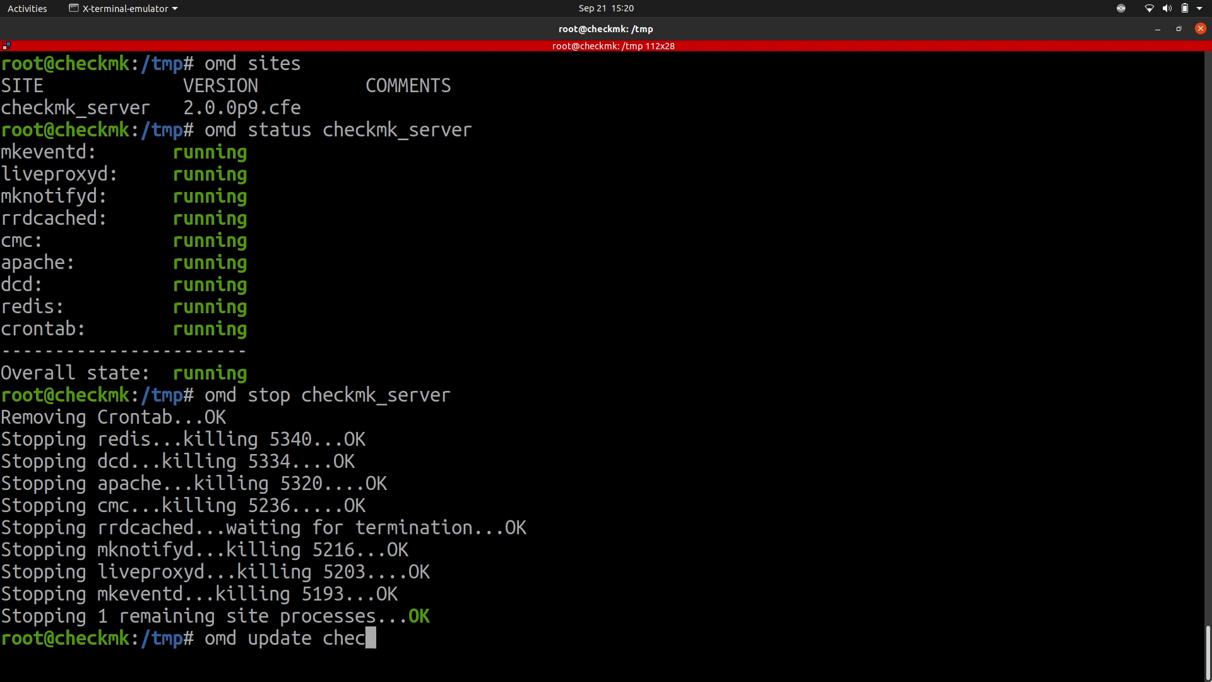
pyautogui.write('kmk_server')
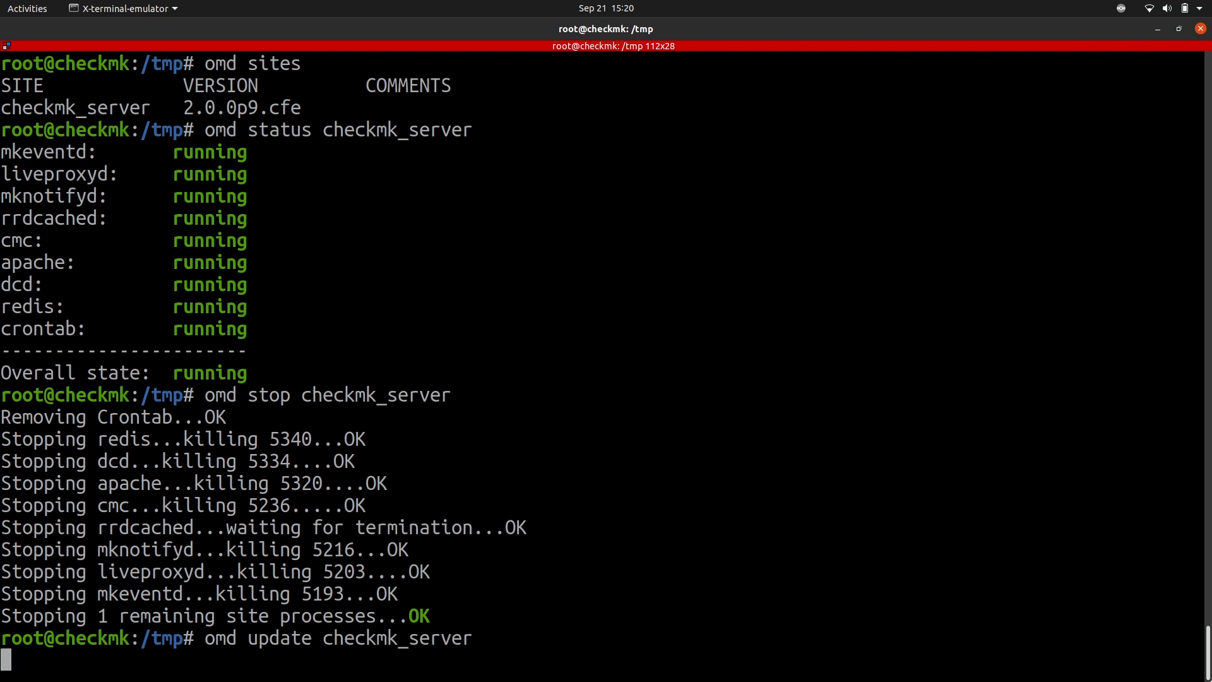
pyautogui.press('Return')
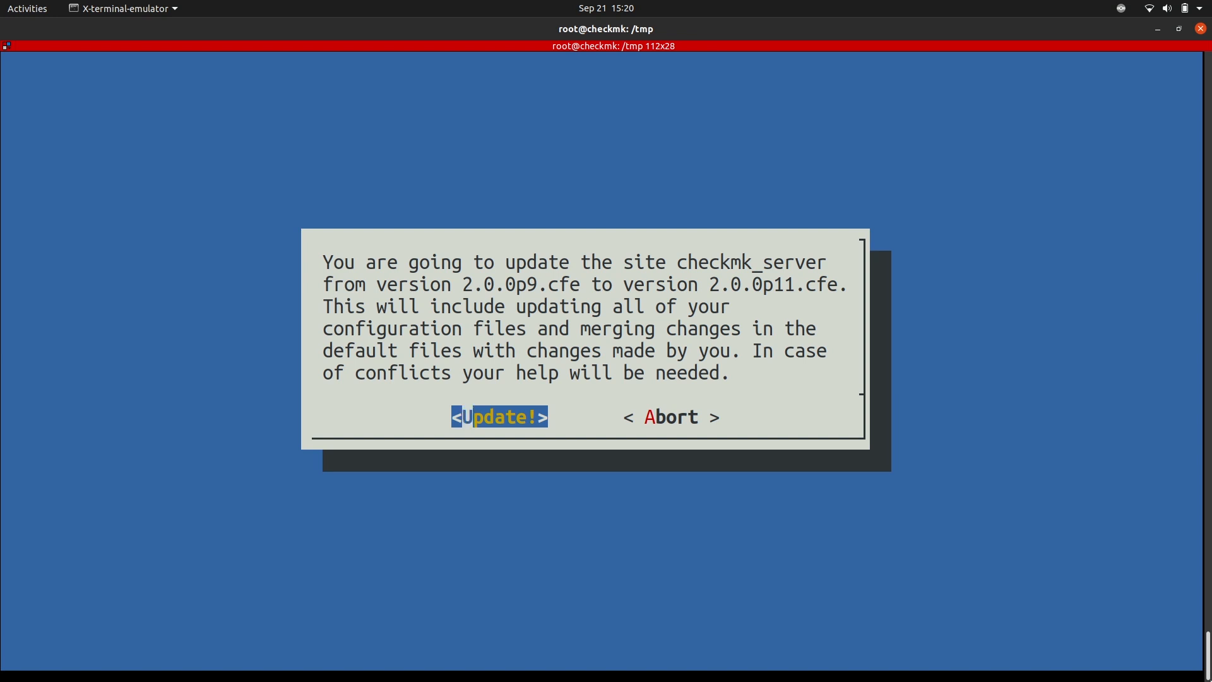
pyautogui.click(498, 416)
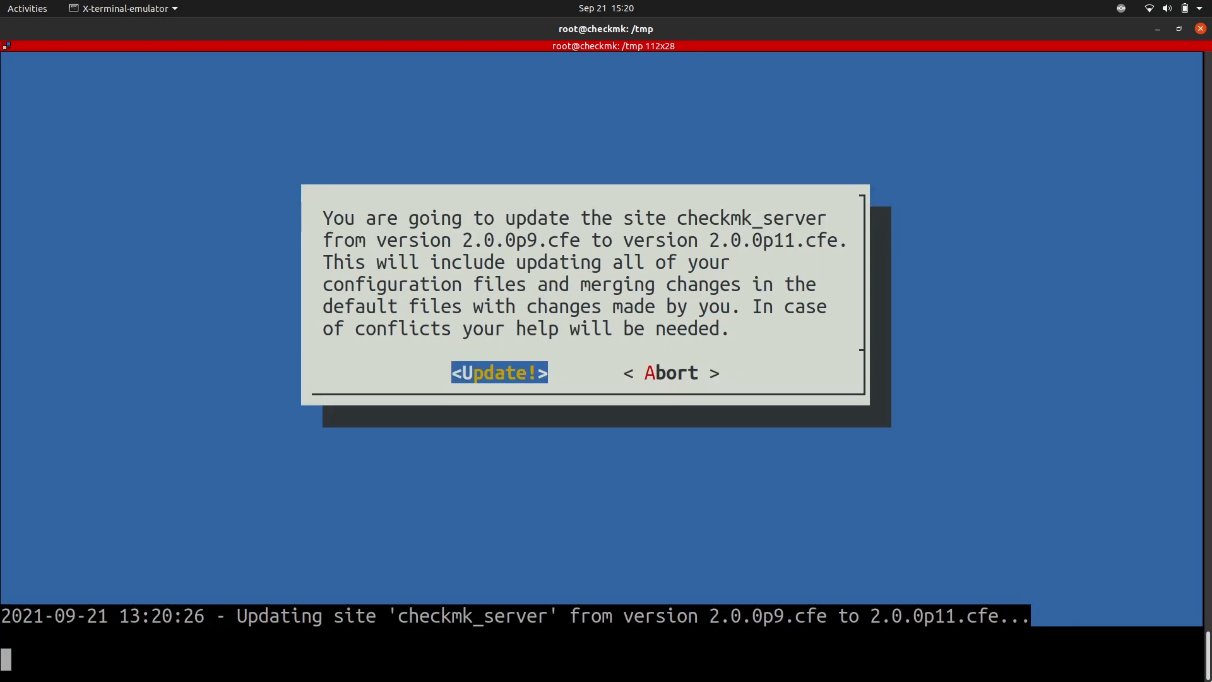
pyautogui.click(499, 371)
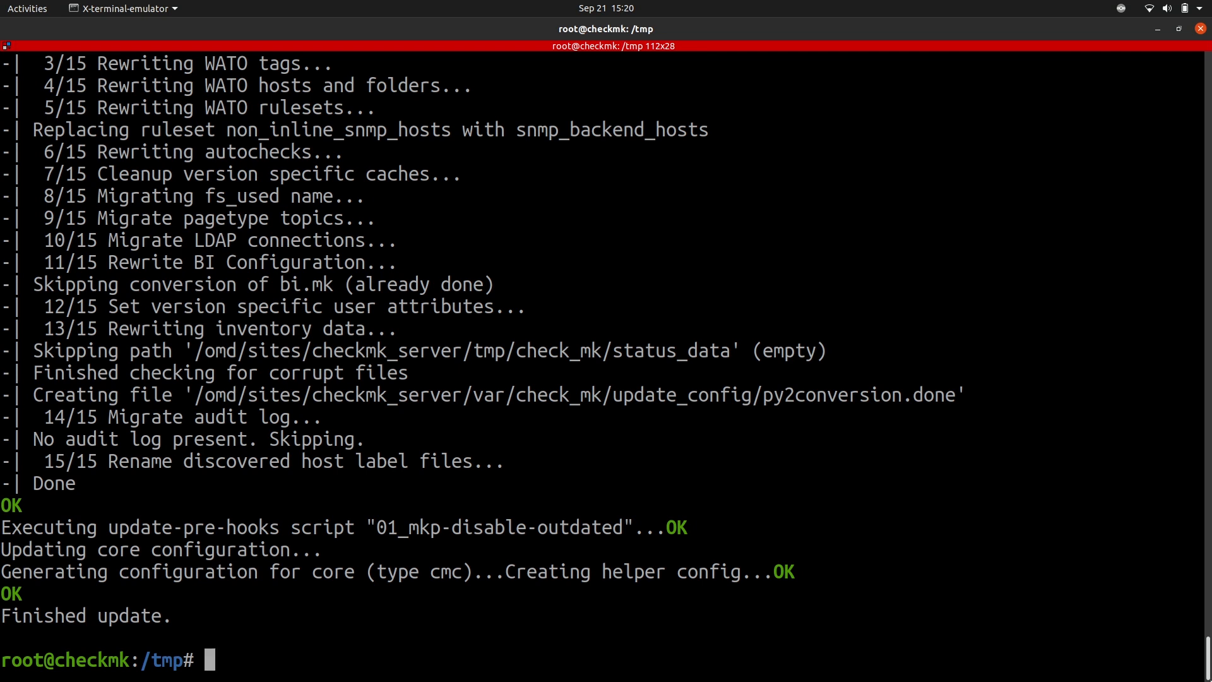
# Start the upgraded checkmk_server site with omd start checkmk_server
pyautogui.write('omd')
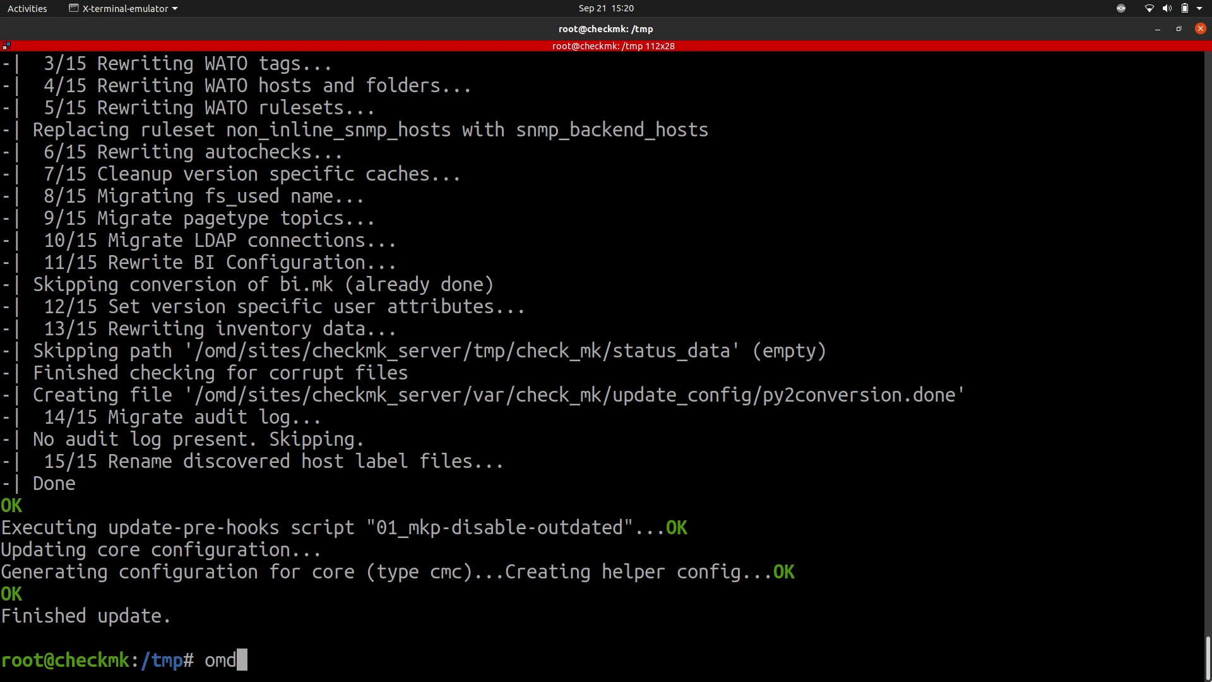
pyautogui.write('start')
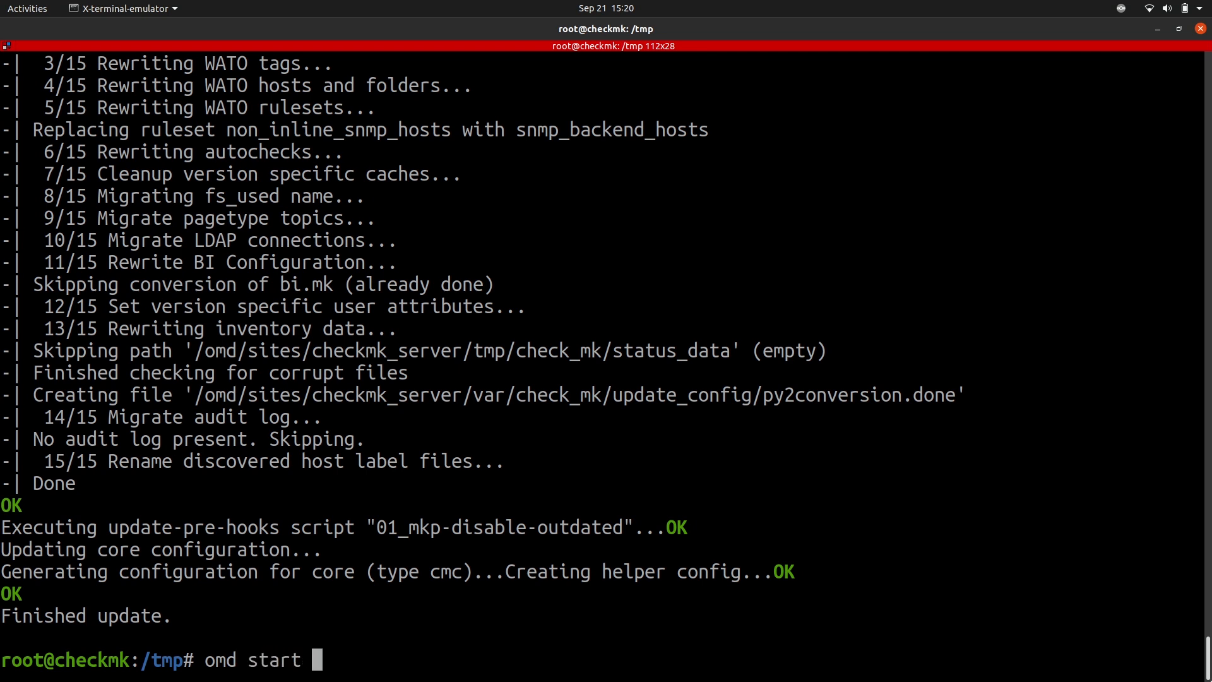
pyautogui.write('checkmk')
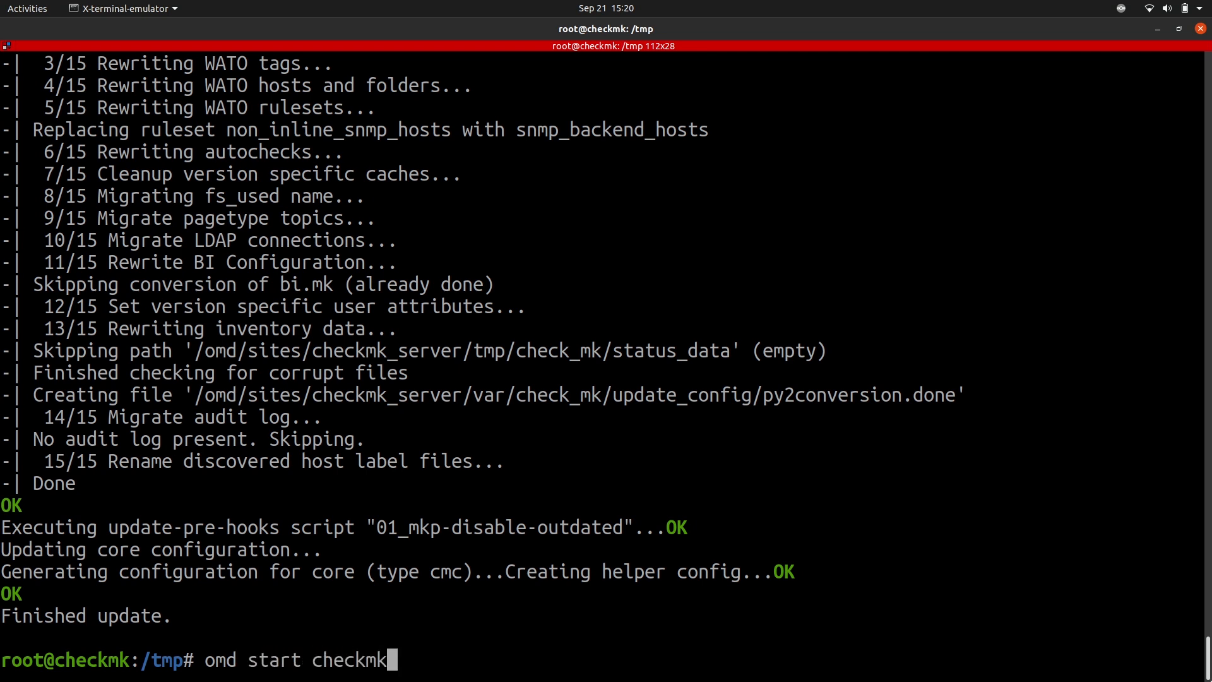
pyautogui.write('_server')
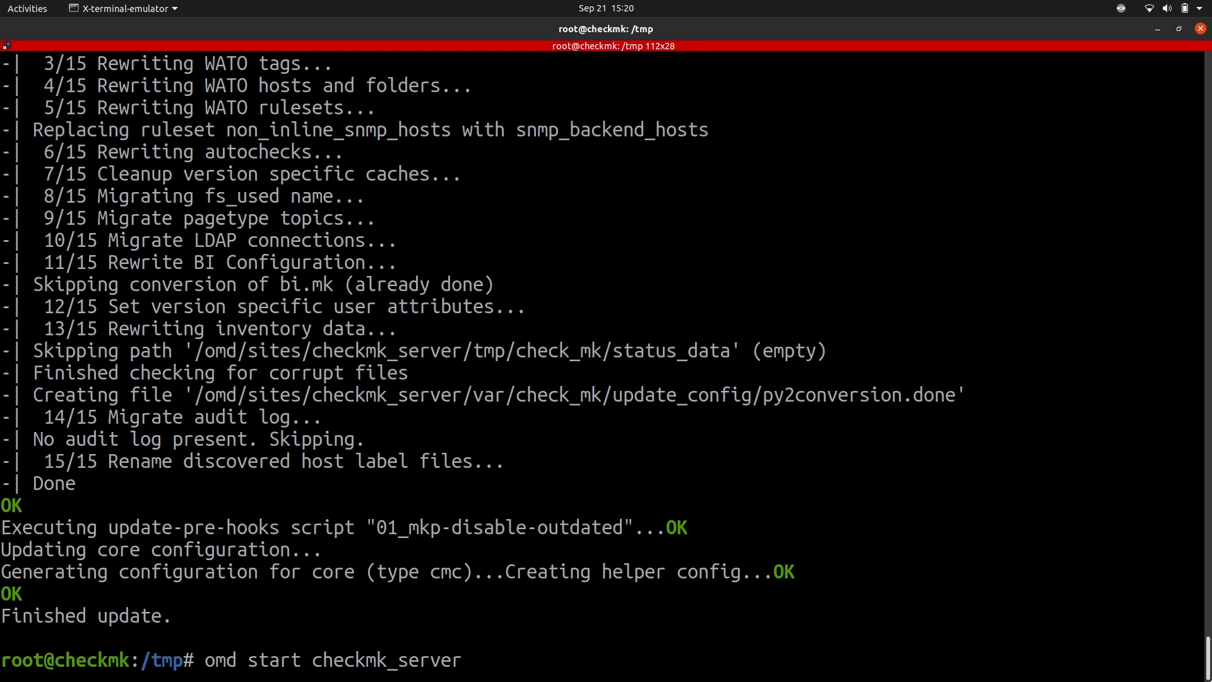
pyautogui.press('Return')
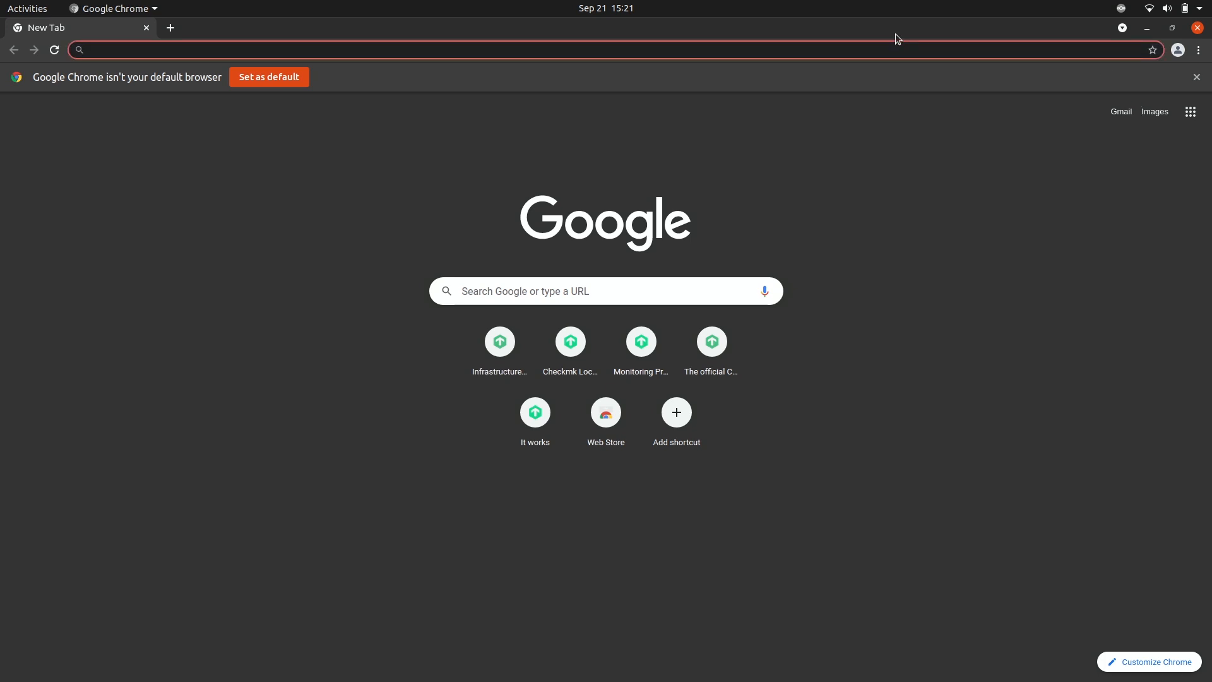
# Browse to 192.168.10.29, confirm version 2.0.0p11 on the login page and enter the cmkadmin credentials
pyautogui.write('192.168.10.29/checkmk_server/check_mk/login.py?_origtarget=index.py')
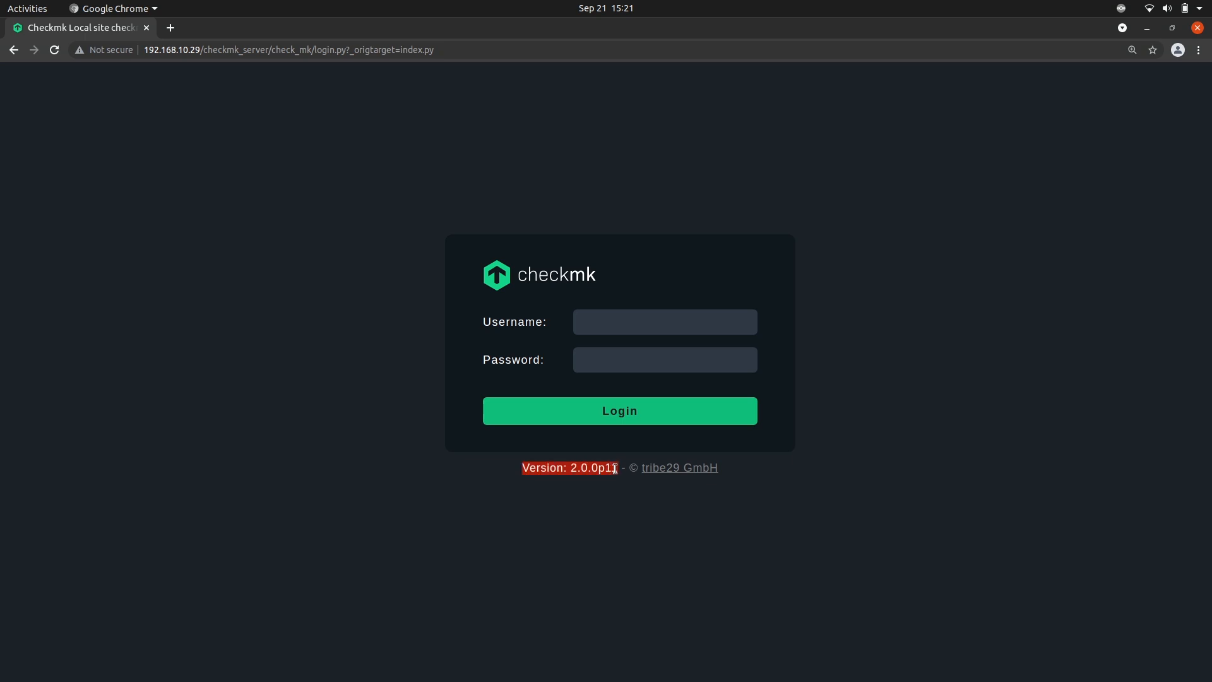
pyautogui.click(663, 322)
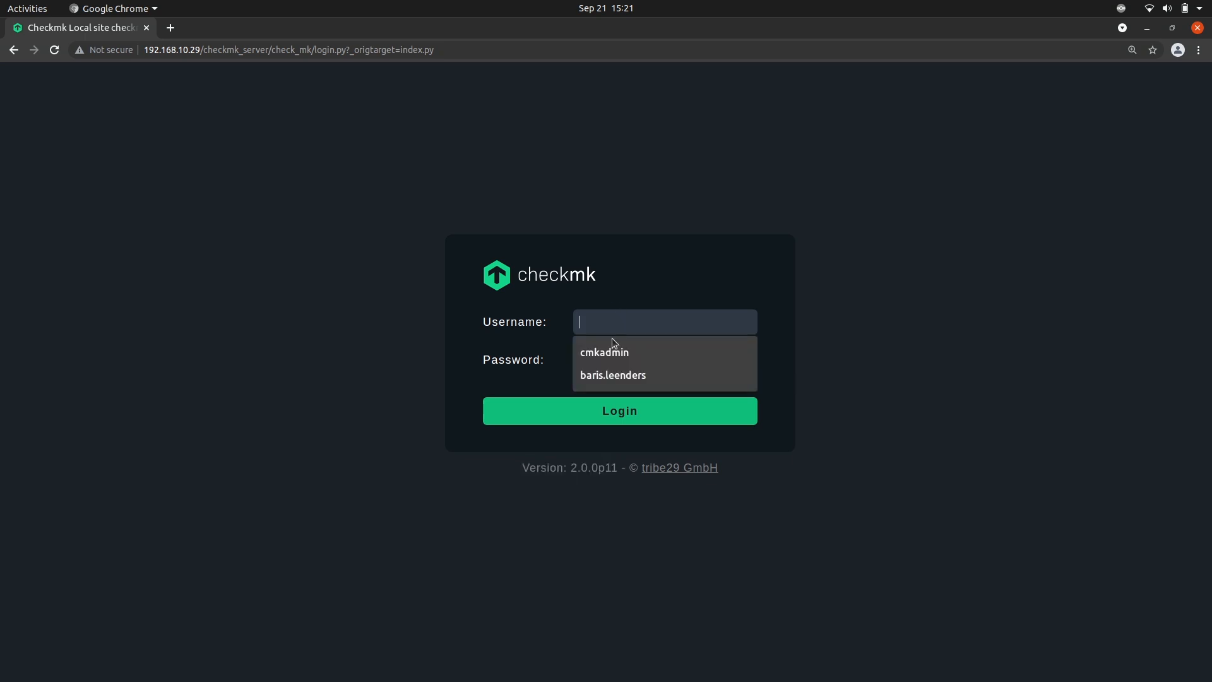
pyautogui.click(605, 353)
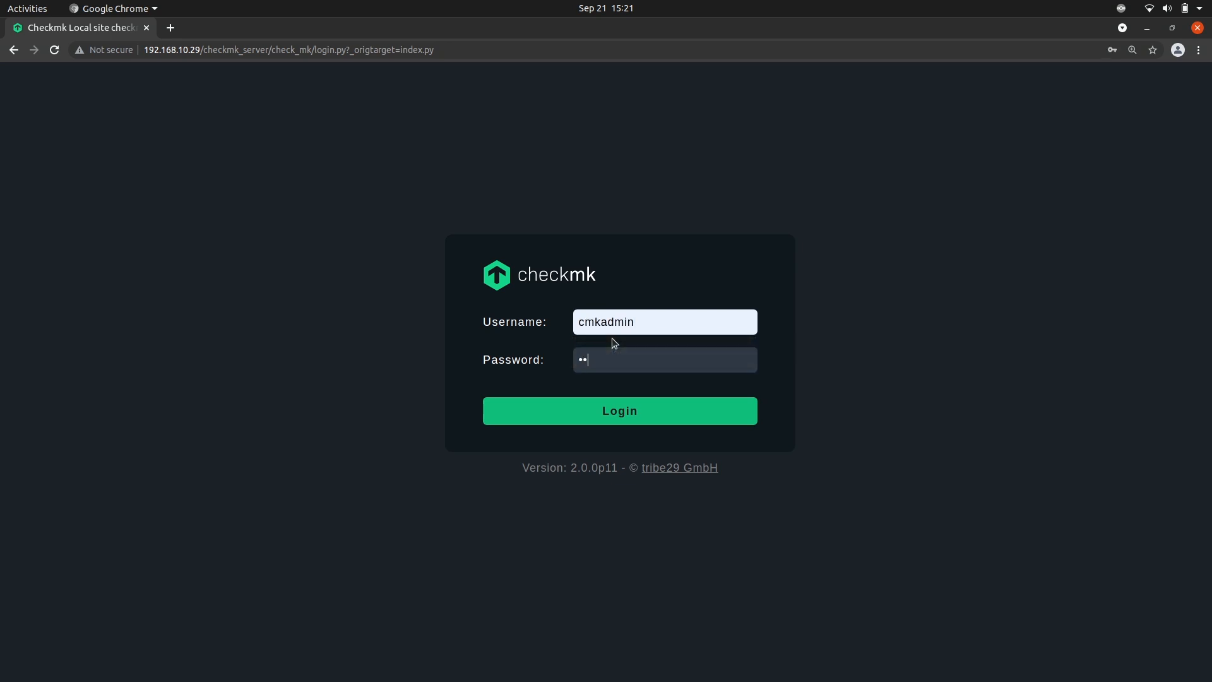
pyautogui.click(619, 410)
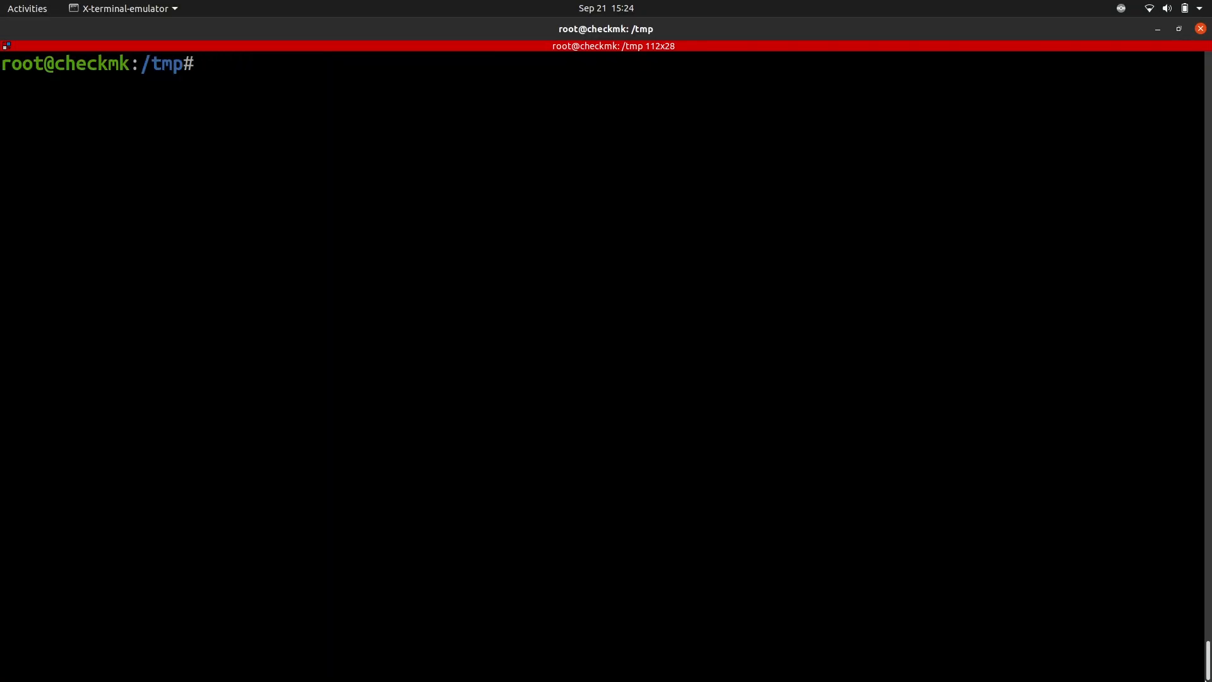
# Run 'omd create checkmk_testing' to create the new site on 2.0.0p11.cfe, then begin the su command
pyautogui.write('omd')
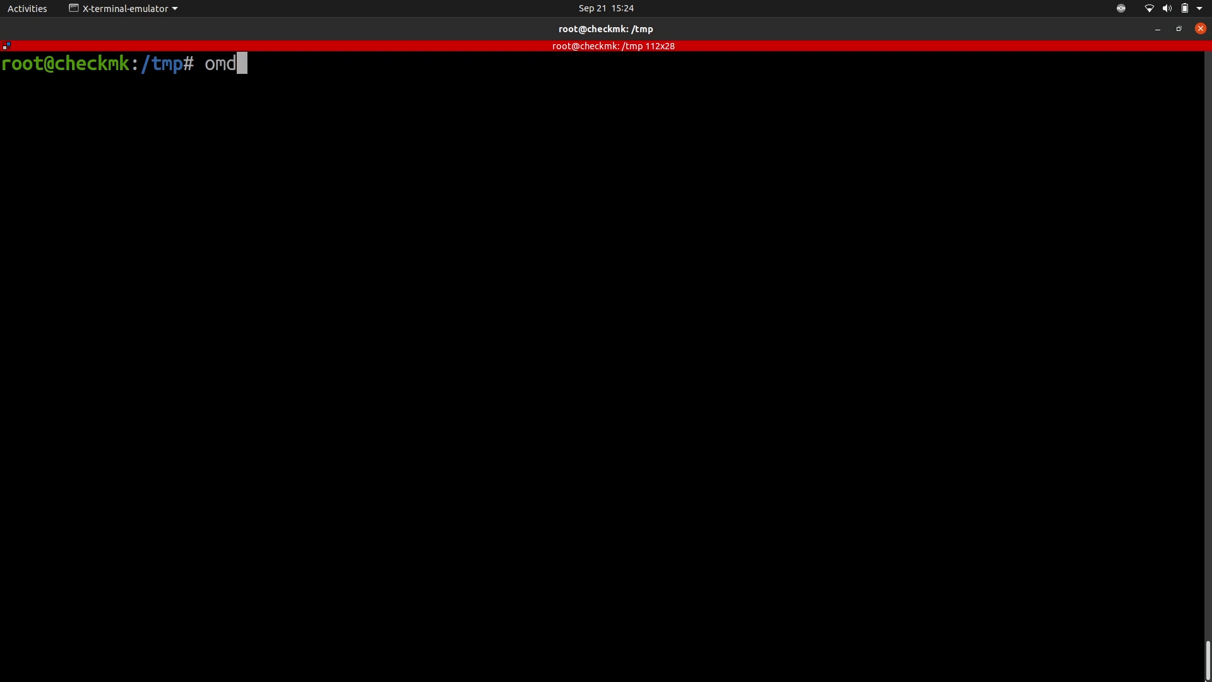
pyautogui.write('create')
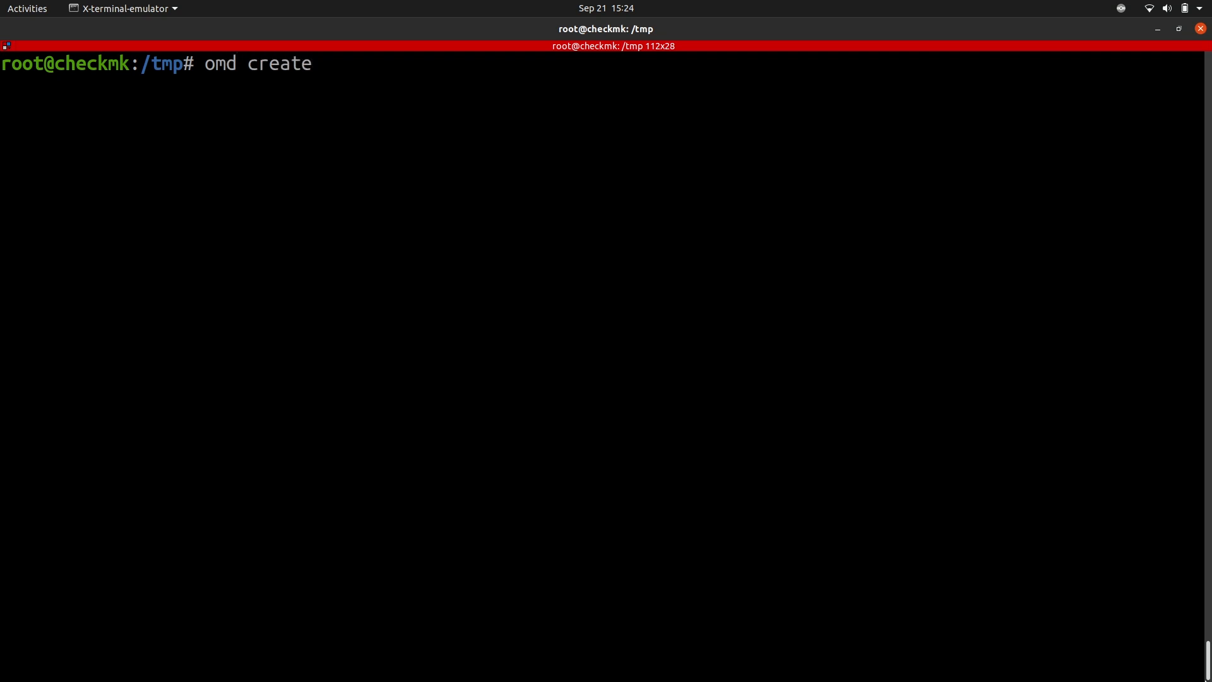
pyautogui.write('check')
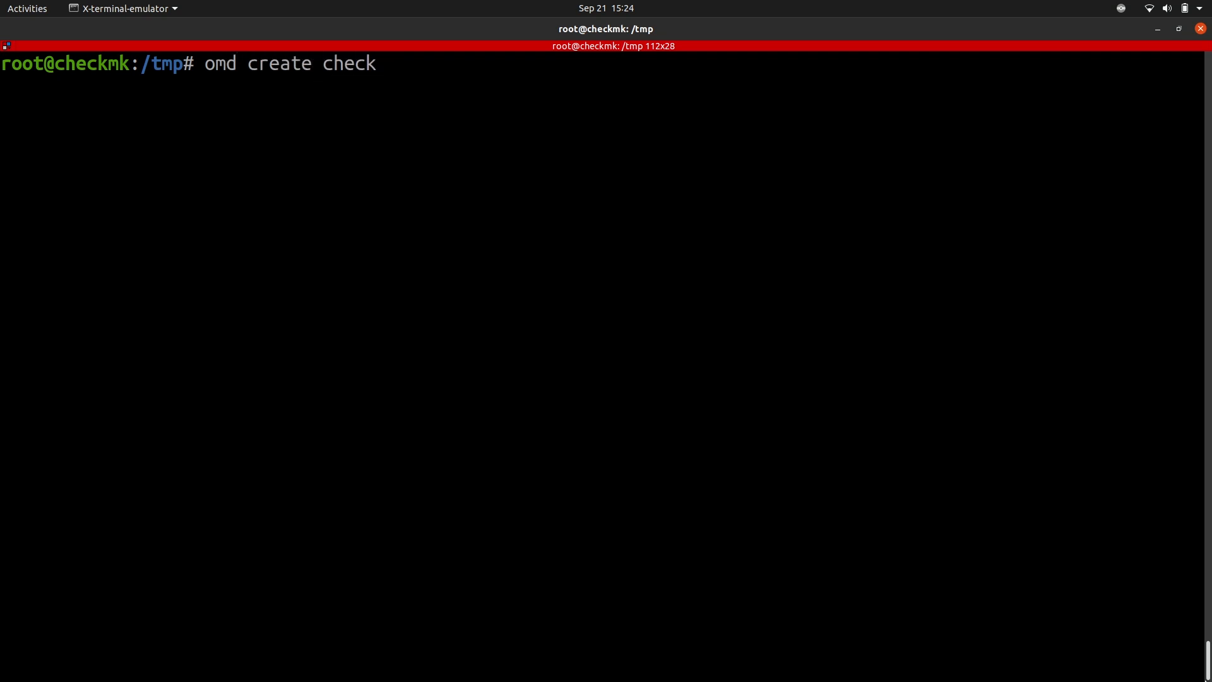
pyautogui.write('mk_testing')
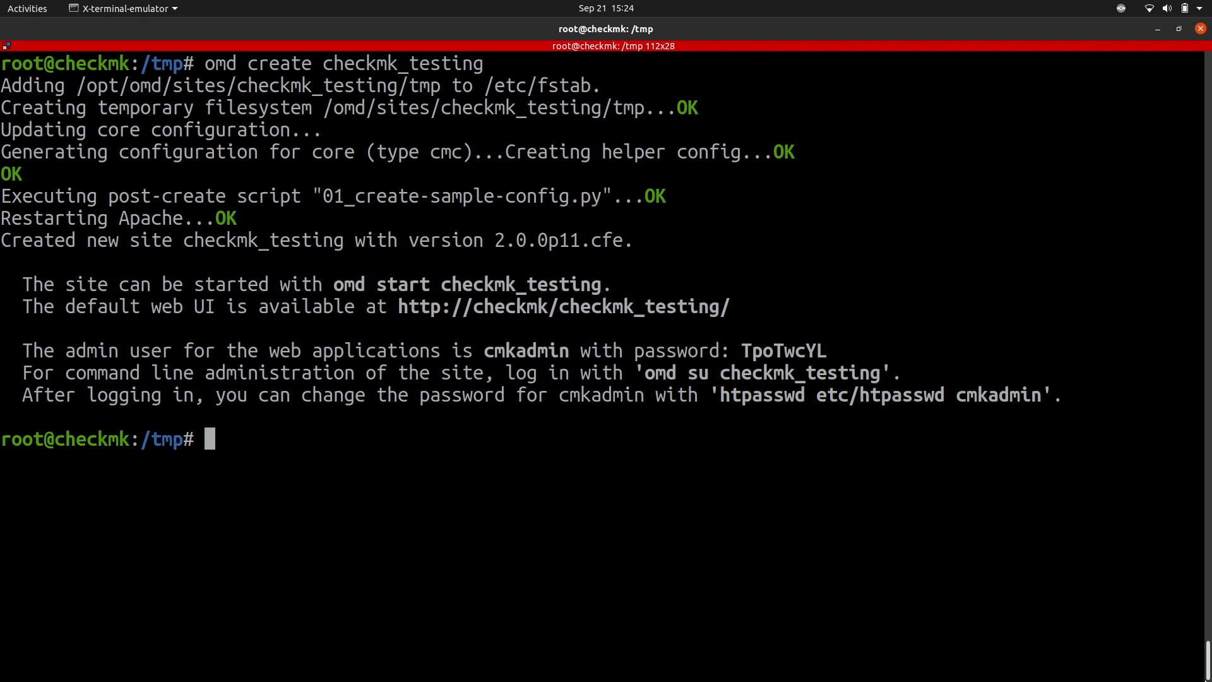
pyautogui.write('su')
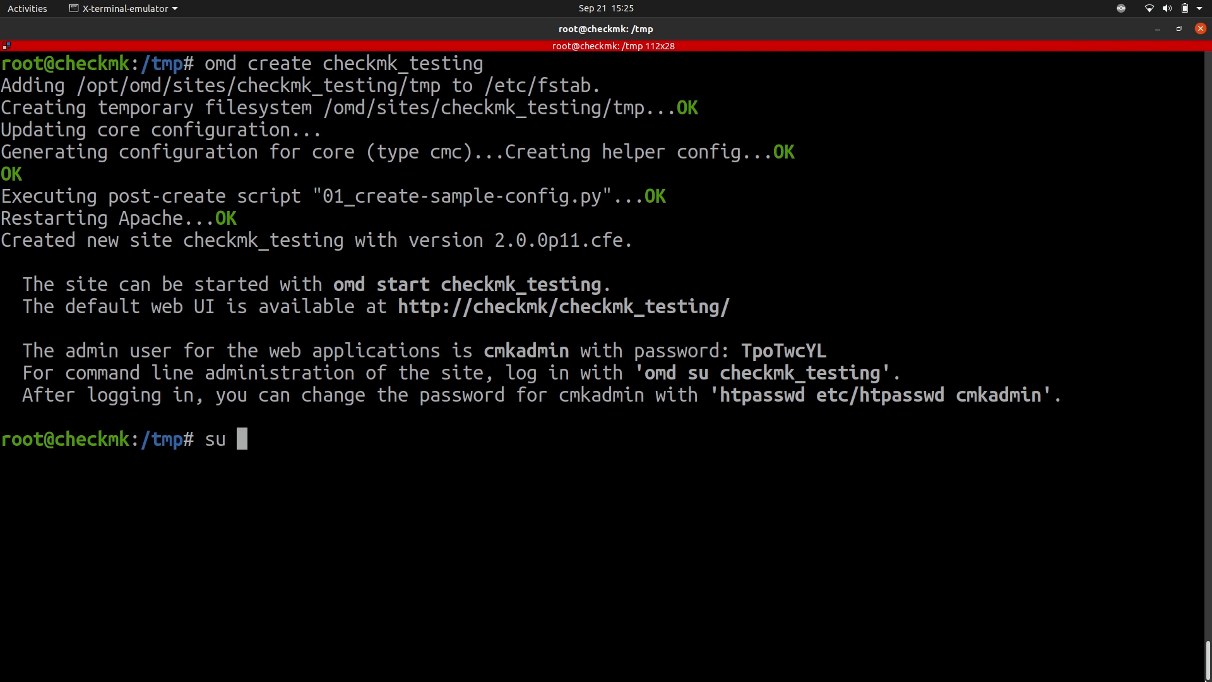
# Switch to the checkmk_testing site user with 'su - checkmk_testing'
pyautogui.write('- check')
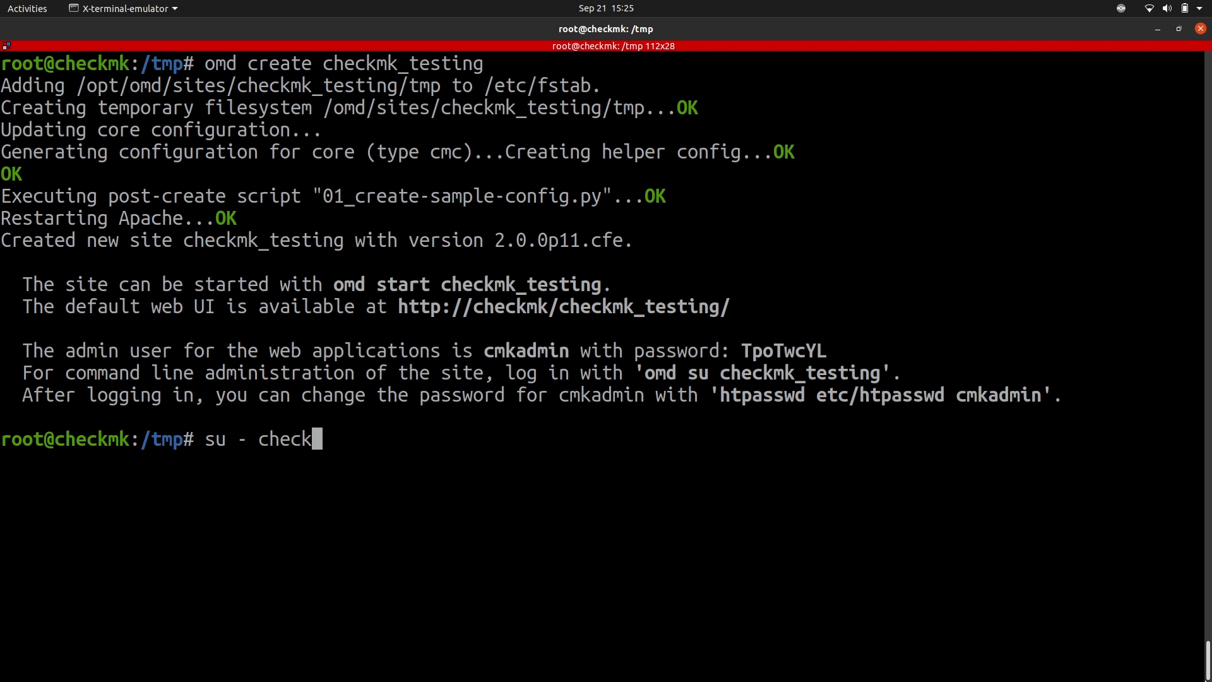
pyautogui.write('mk_')
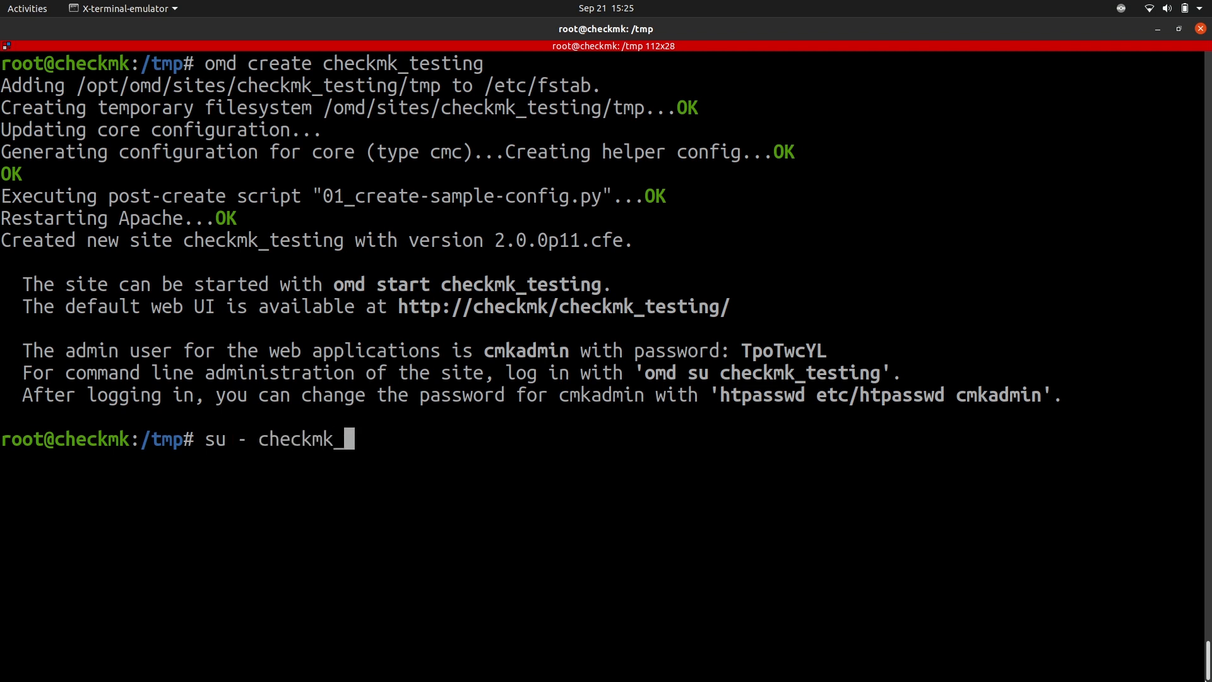
pyautogui.write('tes')
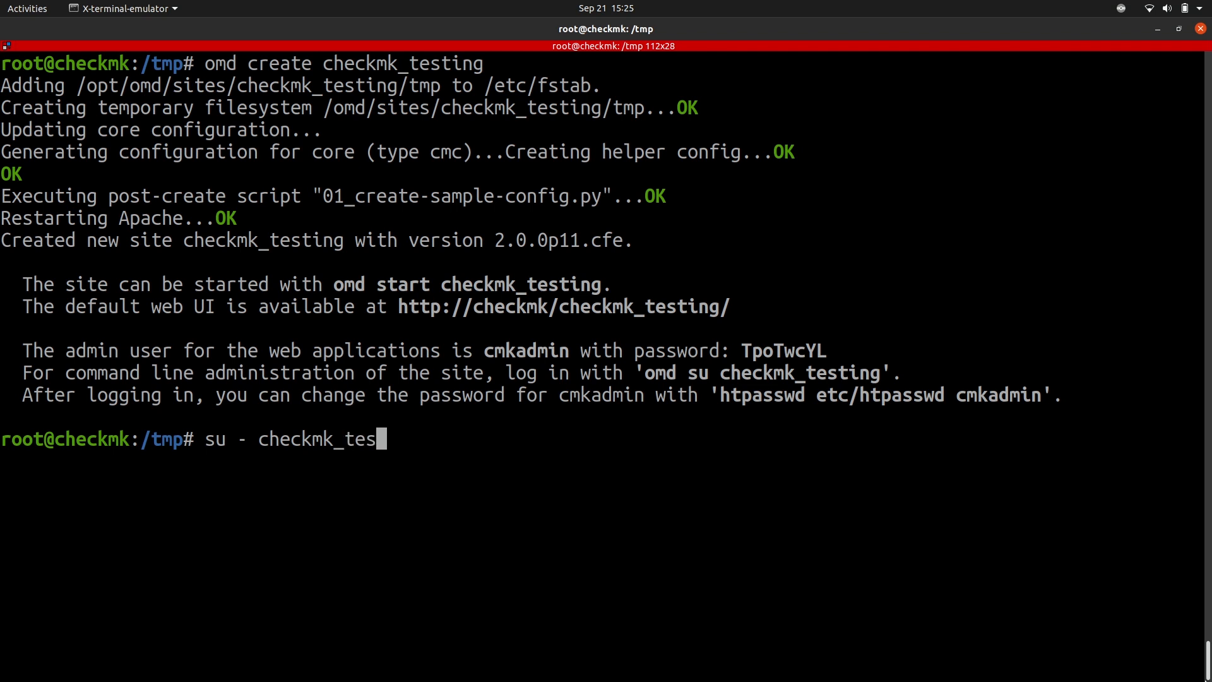
pyautogui.press('Return')
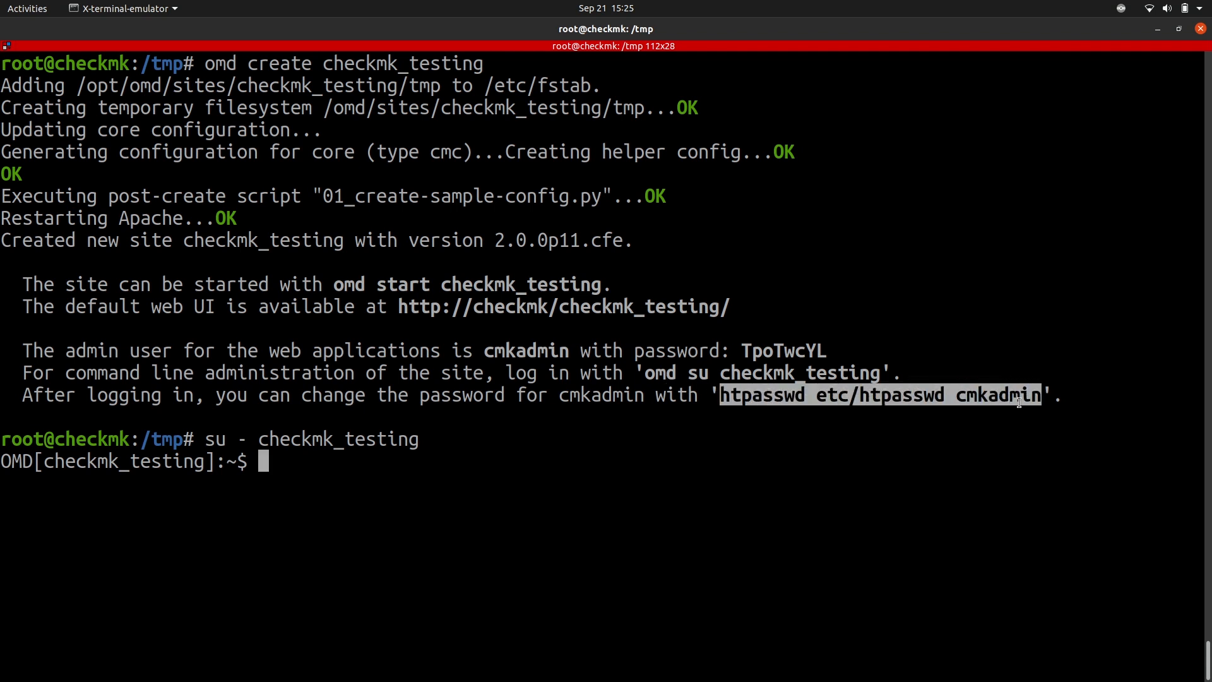
# Set a new cmkadmin password via 'htpasswd etc/htpasswd cmkadmin' and start the site with 'omd start'
pyautogui.write('htpasswd etc/htpasswd cmkadmin')
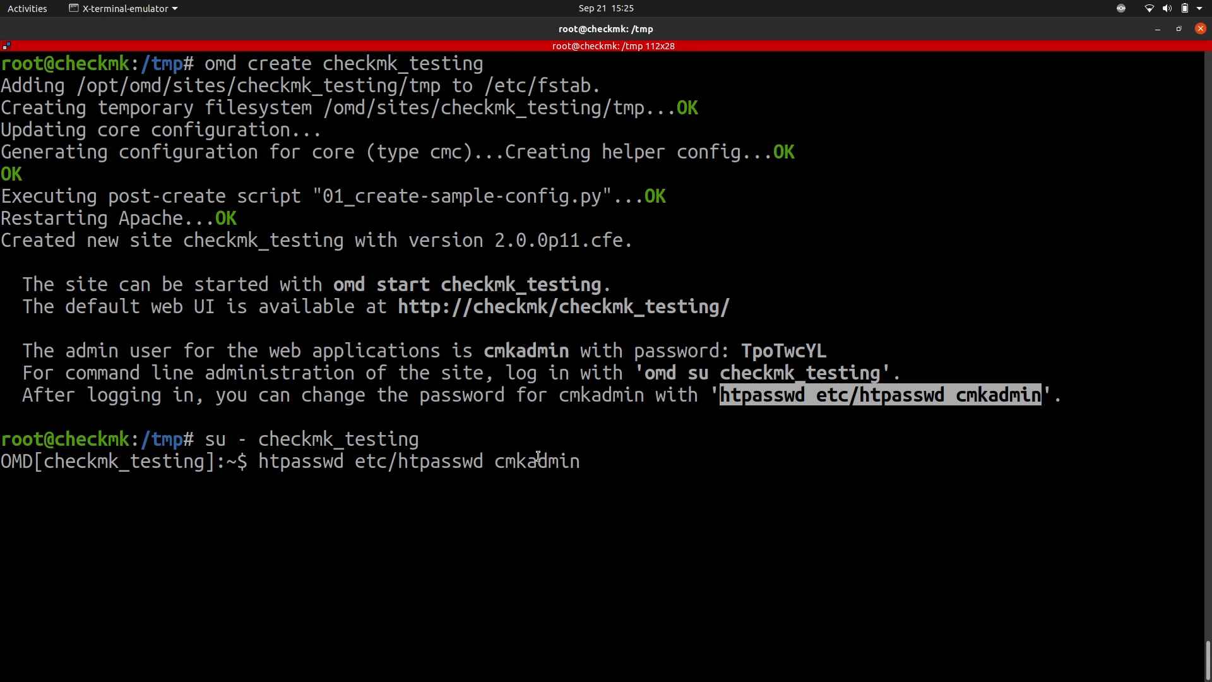
pyautogui.press('Return')
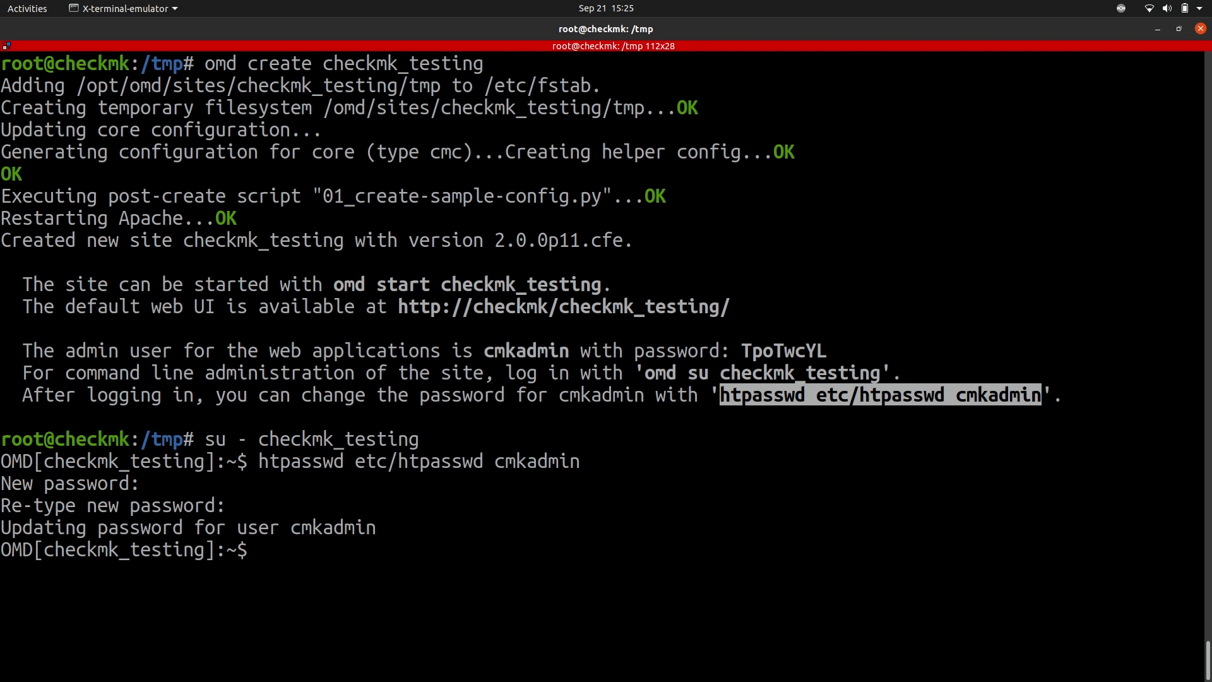
pyautogui.write('omd start')
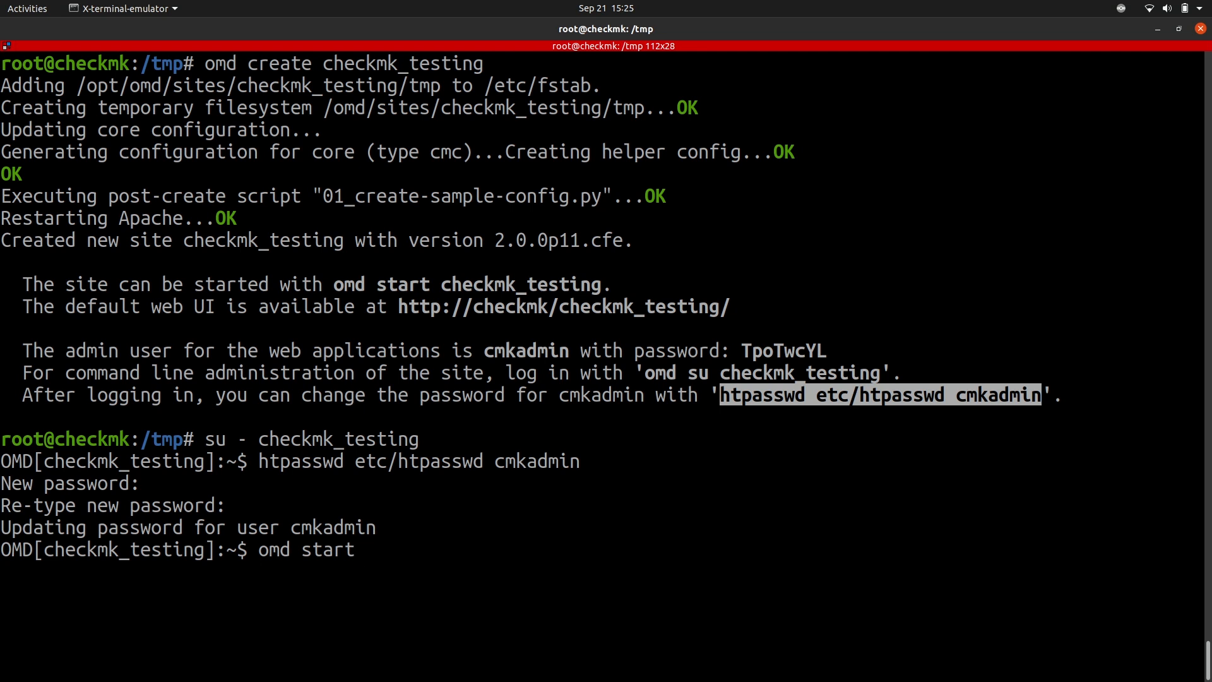
pyautogui.press('Return')
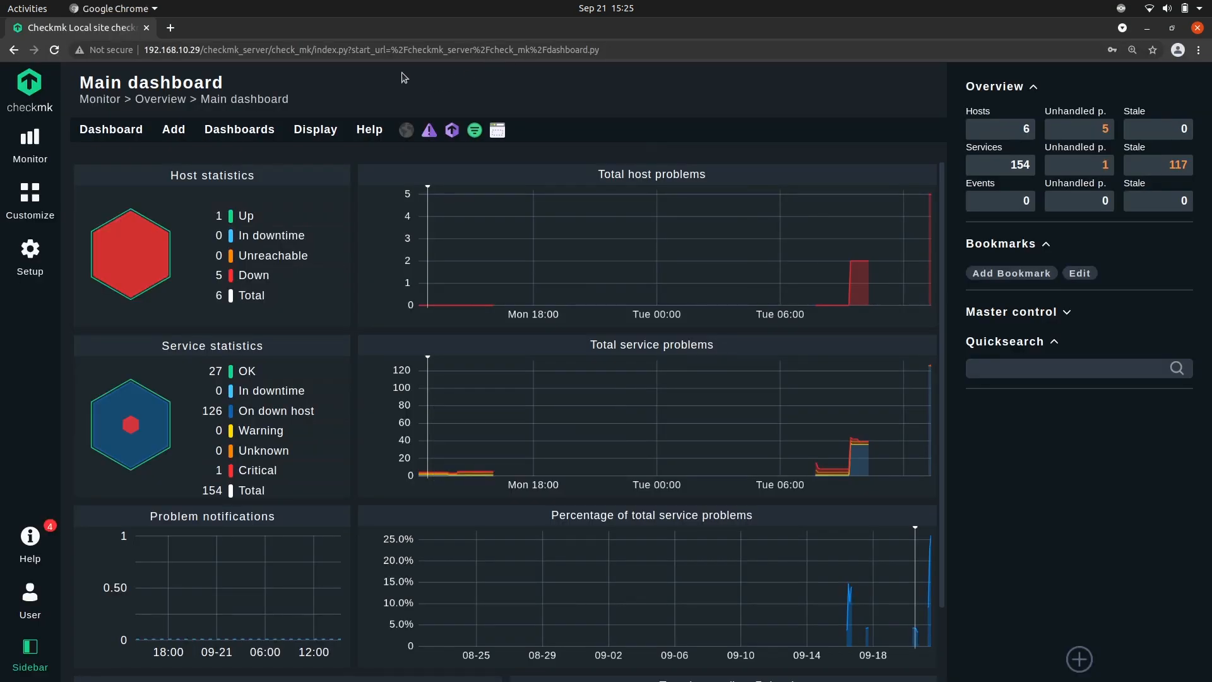
# In a new tab, log in to 192.168.10.29/checkmk_testing as cmkadmin and reach its empty dashboard
pyautogui.click(169, 27)
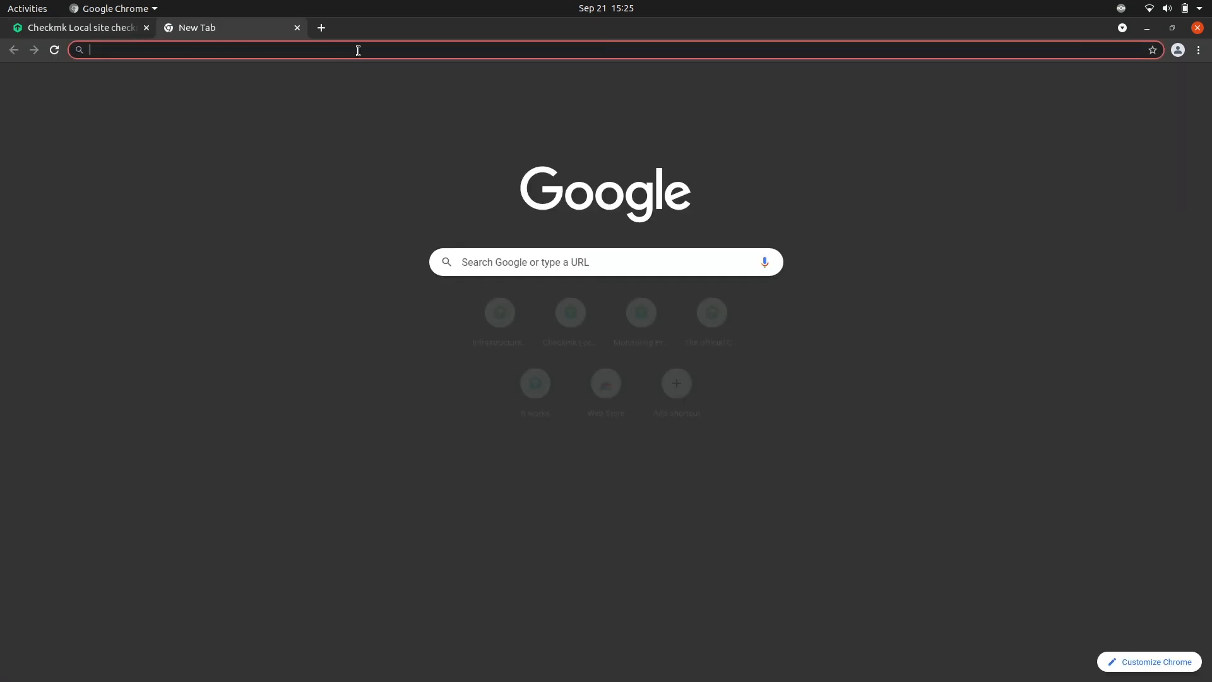
pyautogui.write('192.168.10.29/checkmk_testing/check_mk/login.py?_origtarget=index.py')
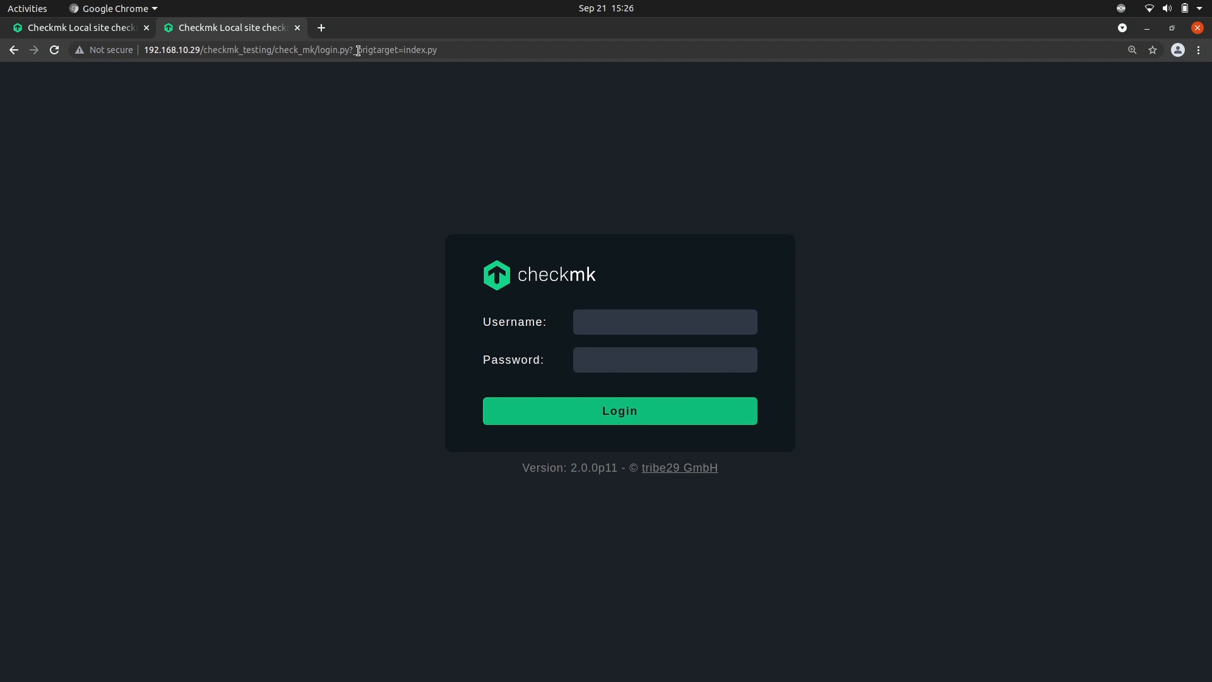
pyautogui.write('cmkadmin')
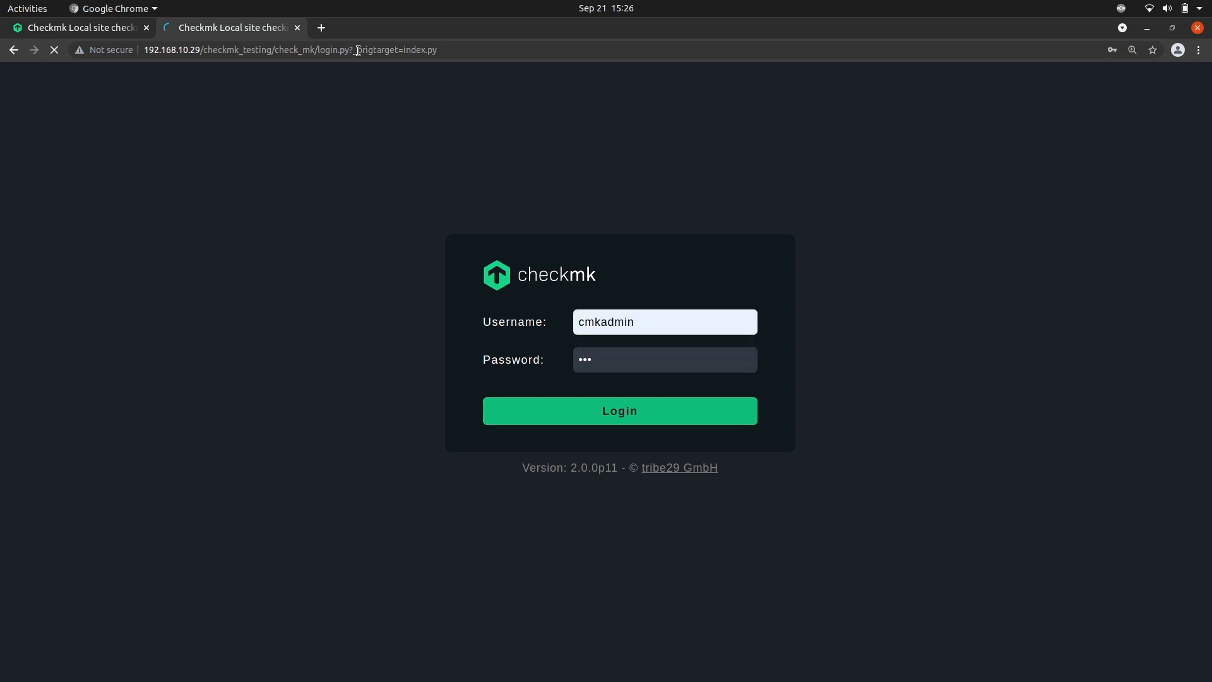
pyautogui.click(618, 411)
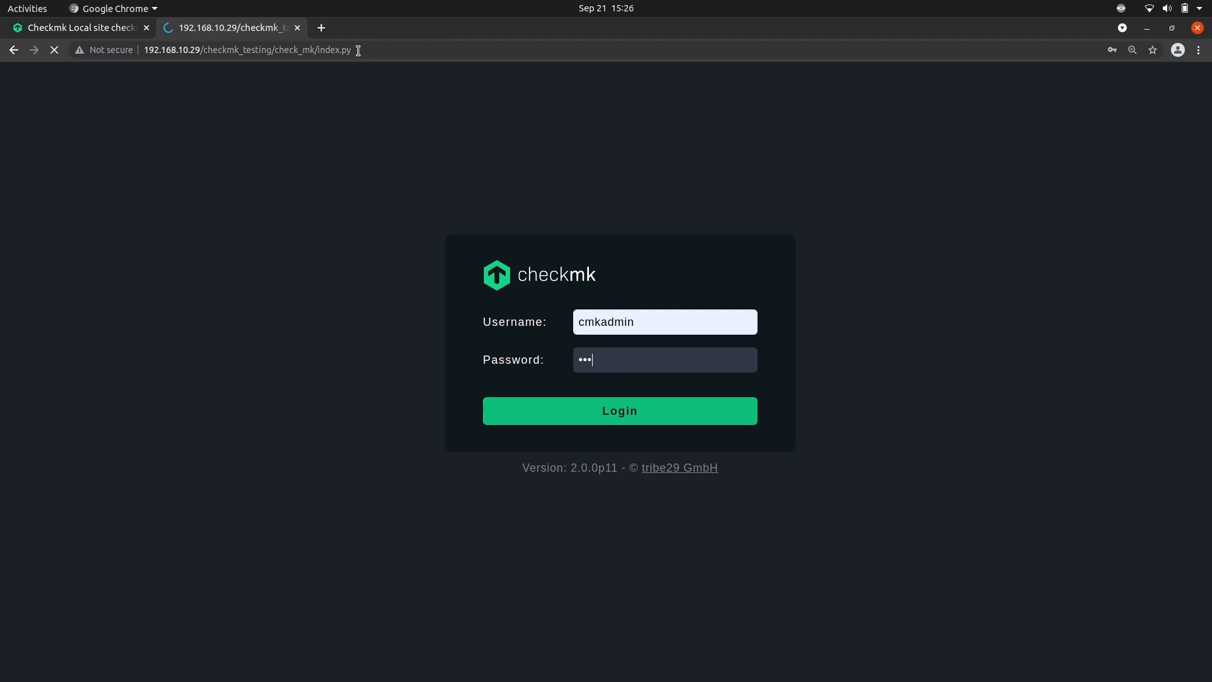
pyautogui.click(619, 410)
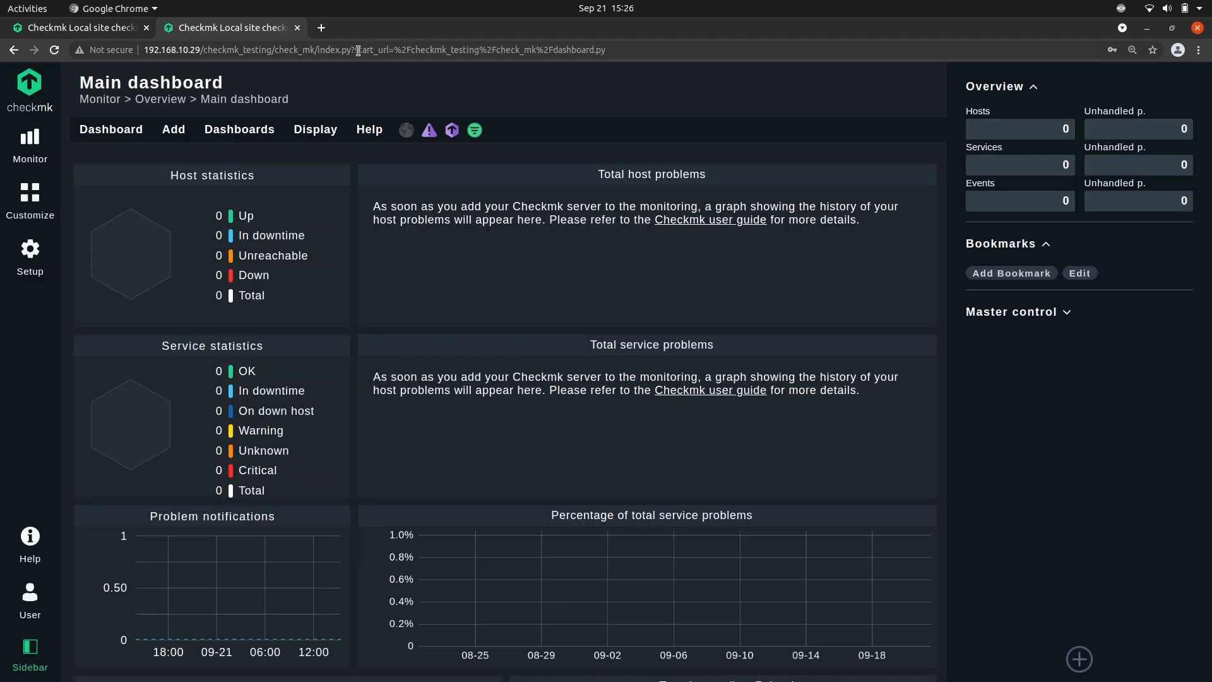